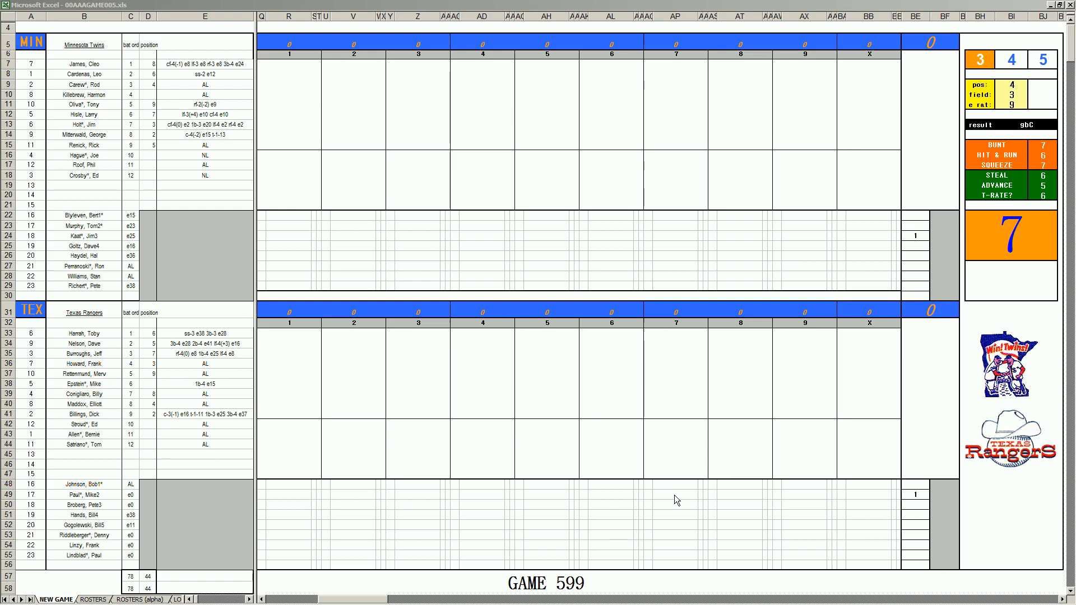
pyautogui.moveTo(678, 537)
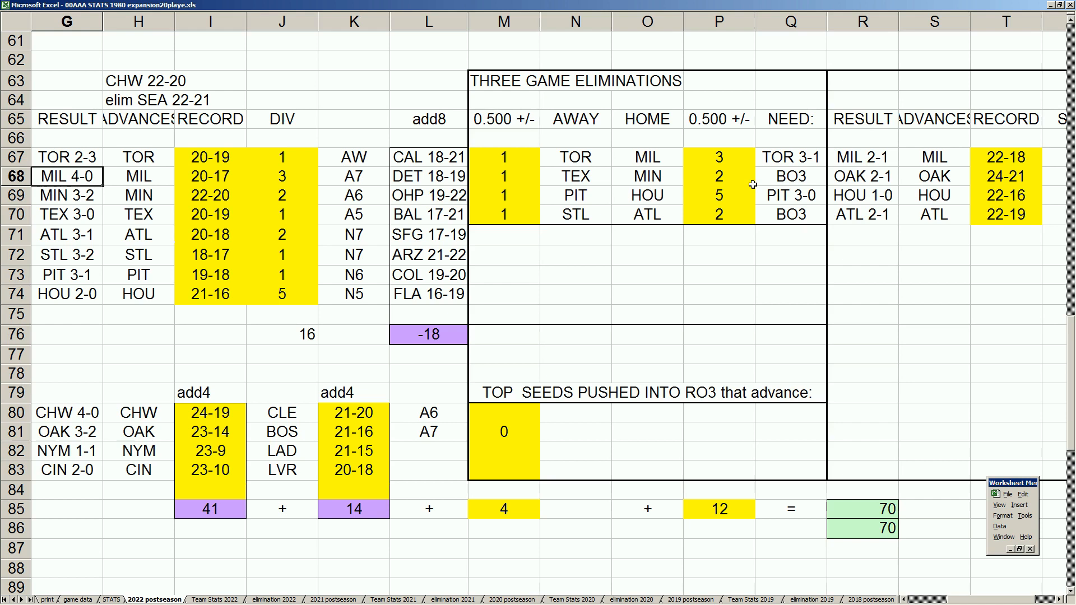
pyautogui.moveTo(675, 161)
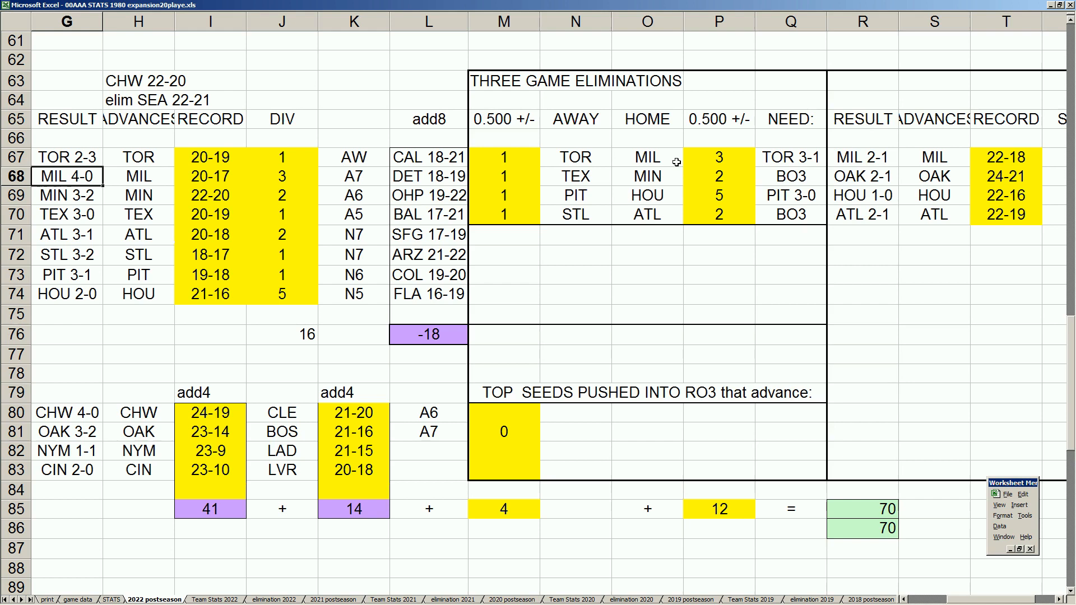
pyautogui.moveTo(632, 190)
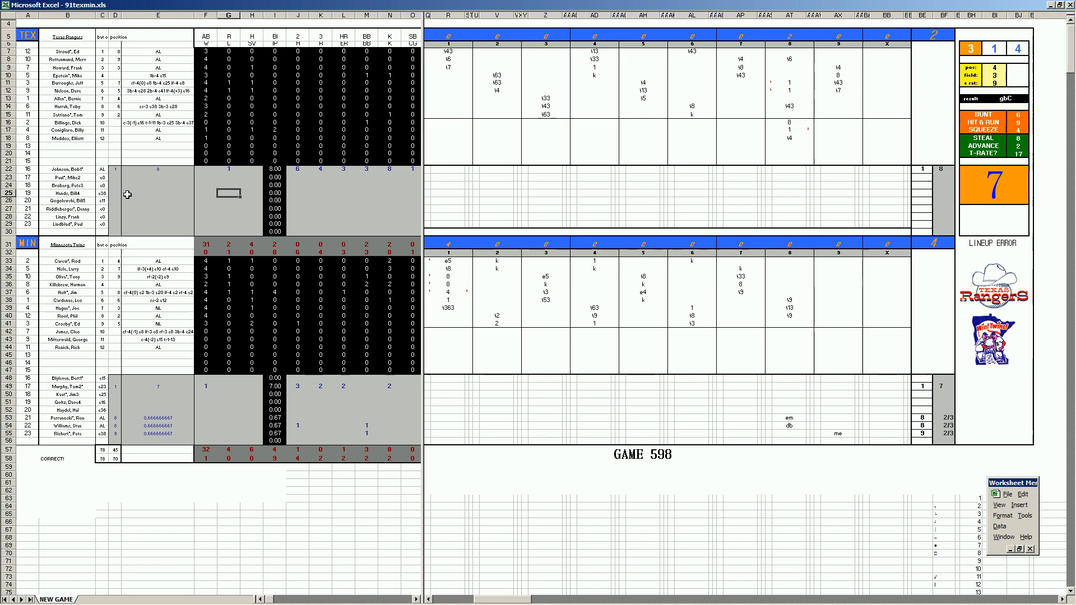
pyautogui.moveTo(156, 385)
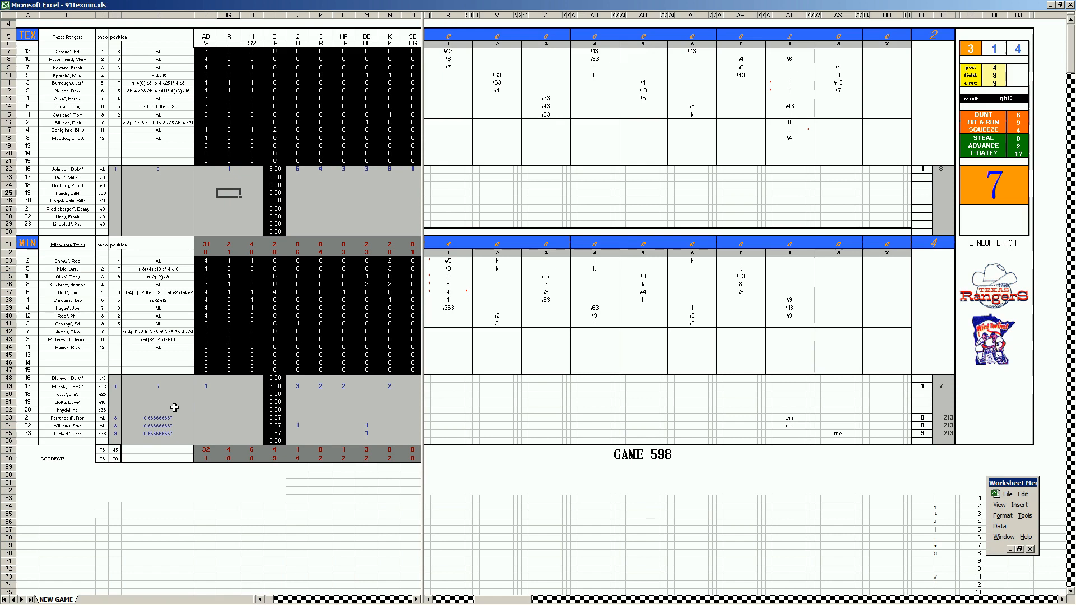
pyautogui.moveTo(453, 267)
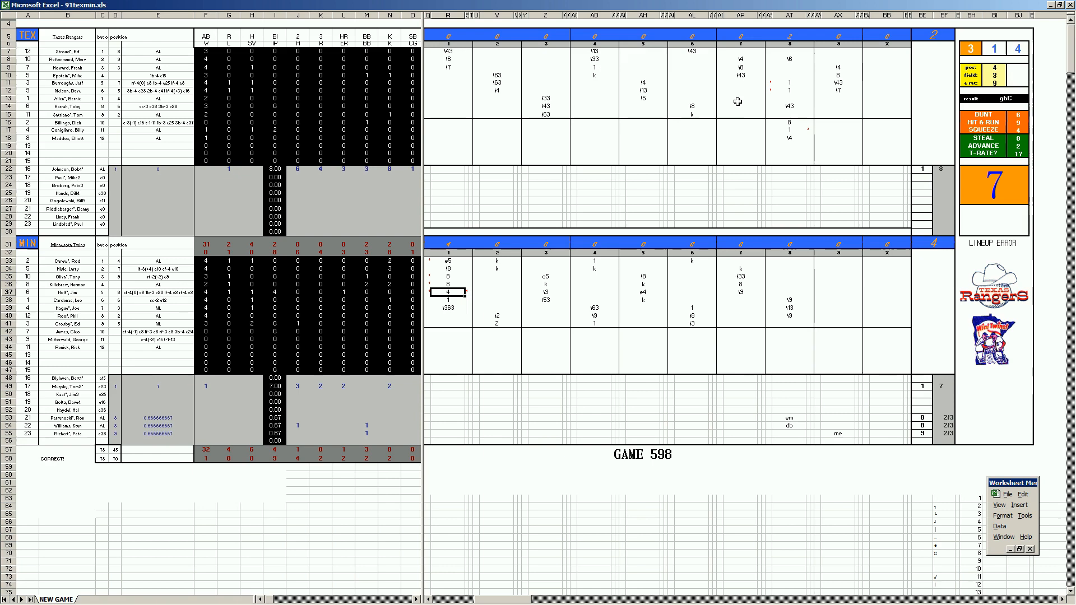
pyautogui.moveTo(757, 96)
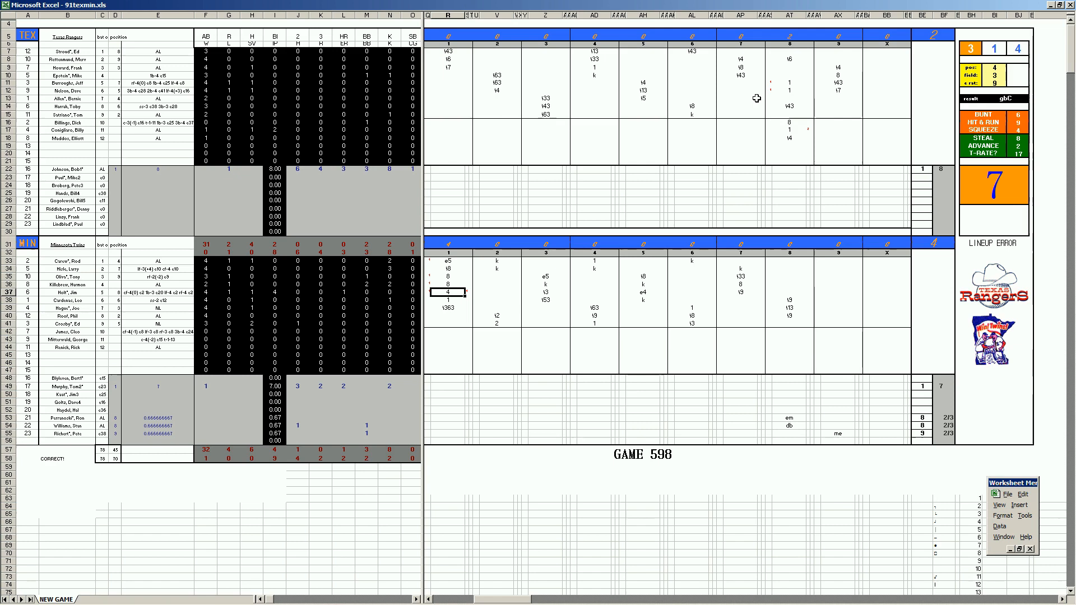
pyautogui.moveTo(789, 91)
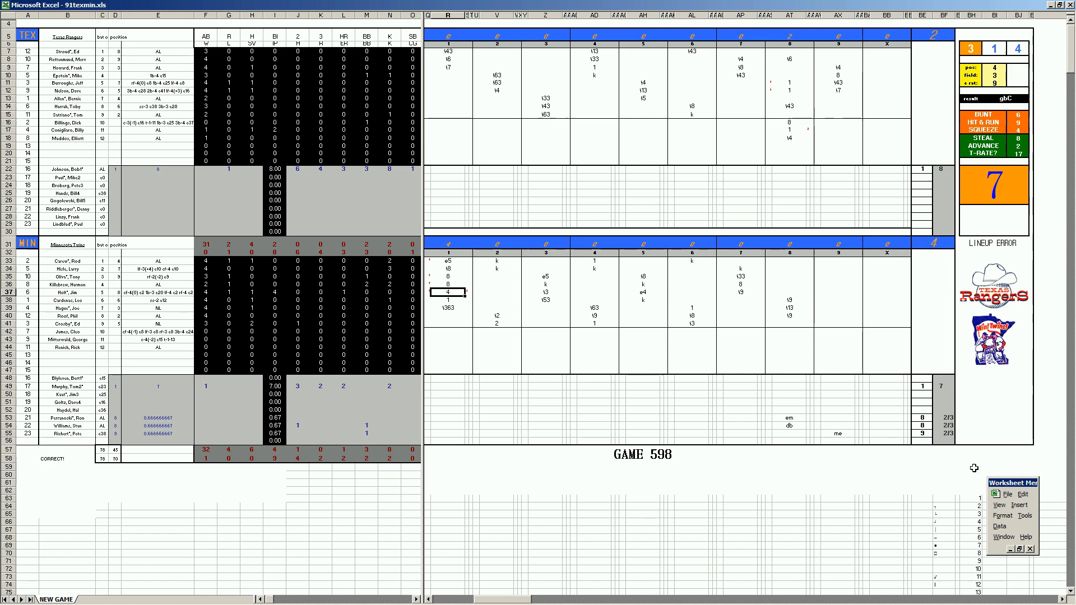
pyautogui.moveTo(979, 423)
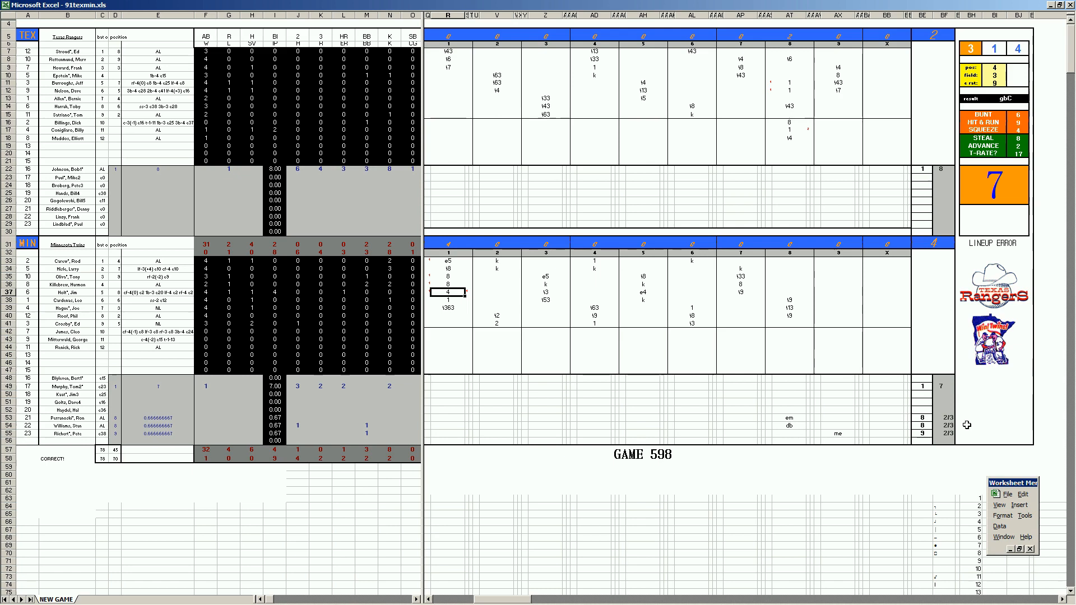
pyautogui.moveTo(913, 439)
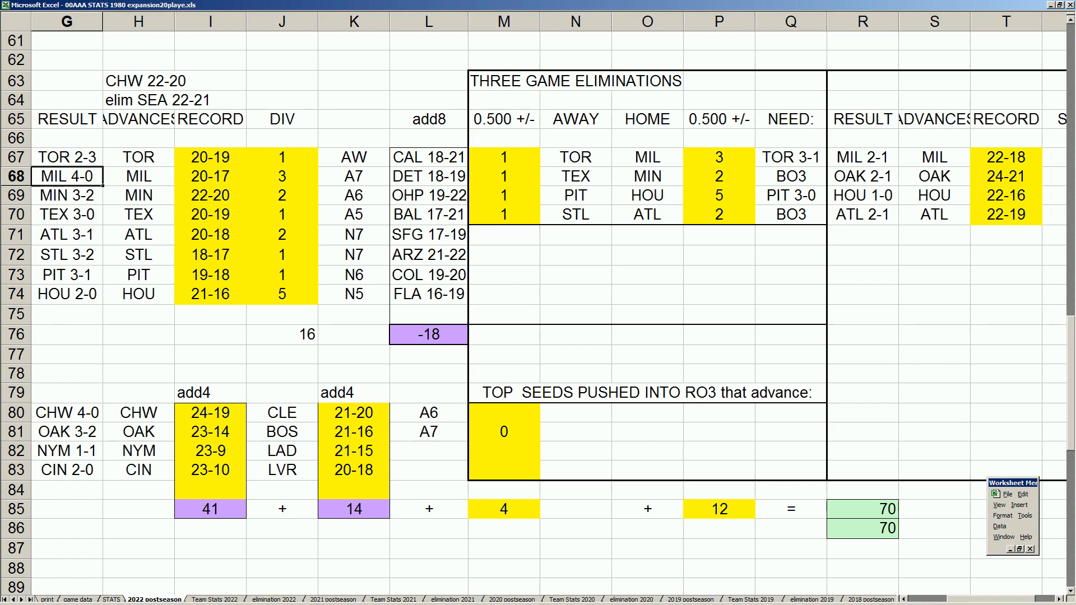
pyautogui.click(138, 598)
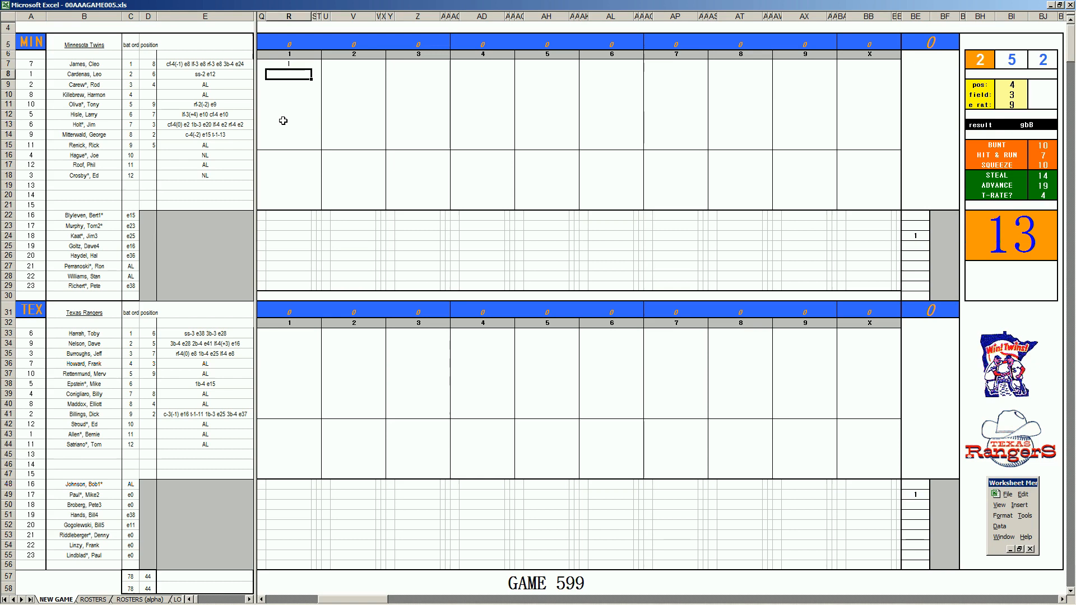
# Step: Enter the Twins' inning-1 result codes (1, 33, e4) down the batting order
pyautogui.write('1')
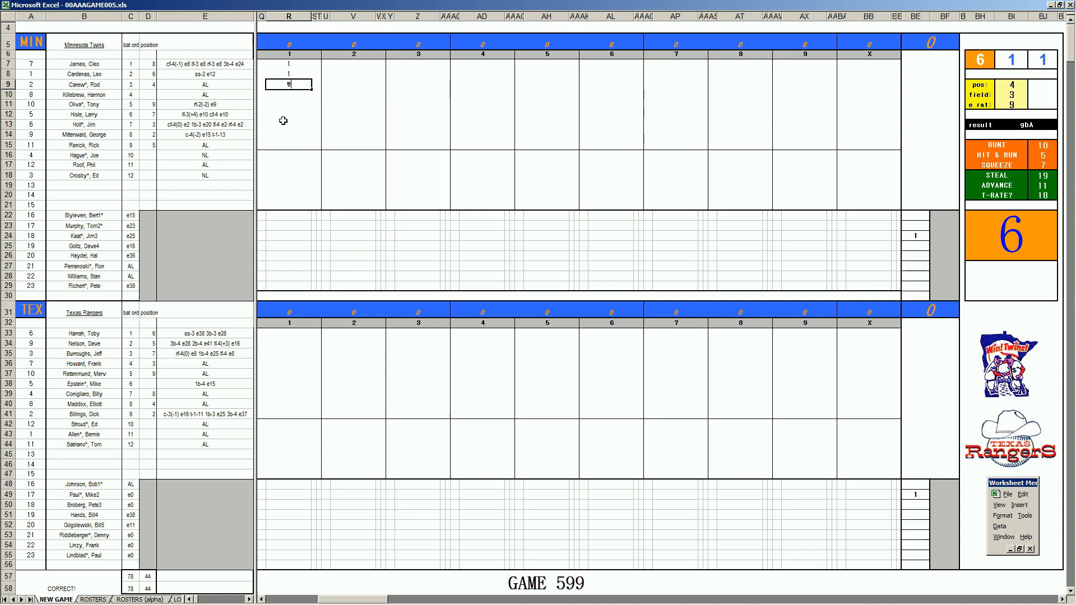
pyautogui.write('33')
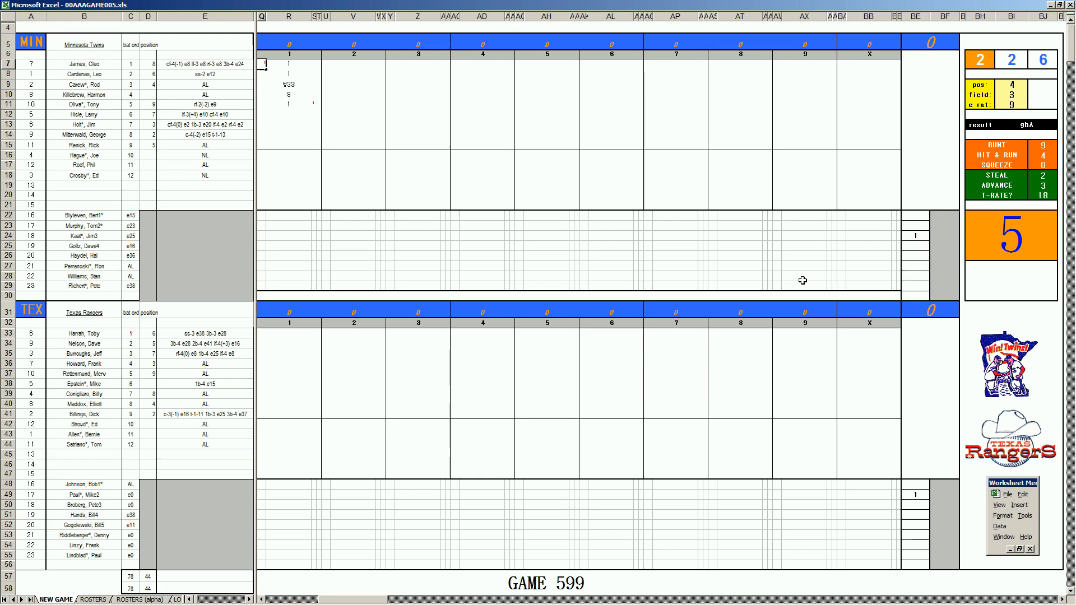
pyautogui.click(289, 114)
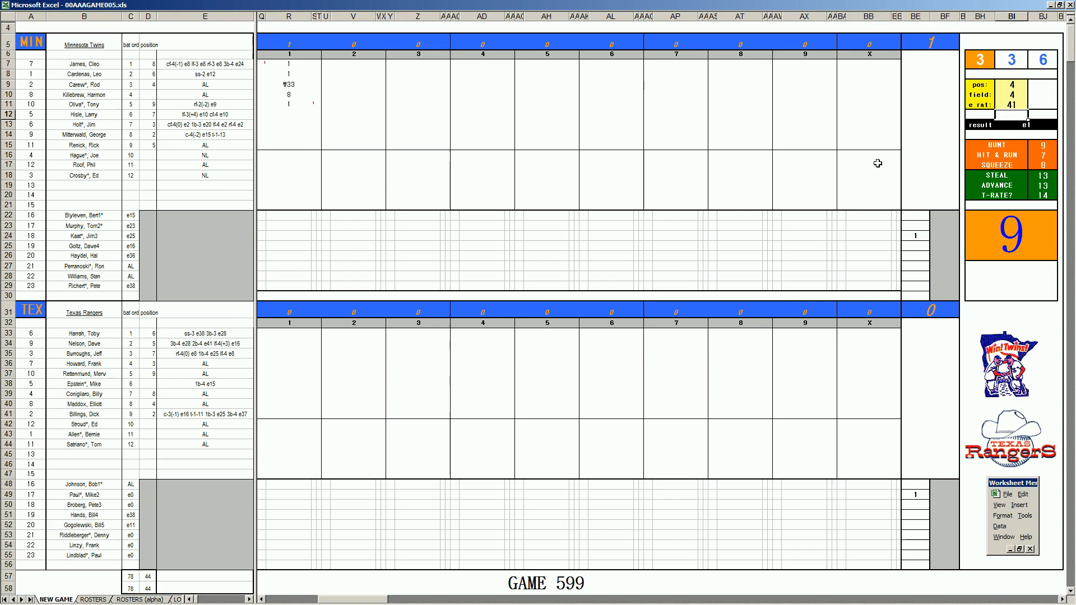
pyautogui.write('e4')
pyautogui.click(289, 135)
pyautogui.write('k')
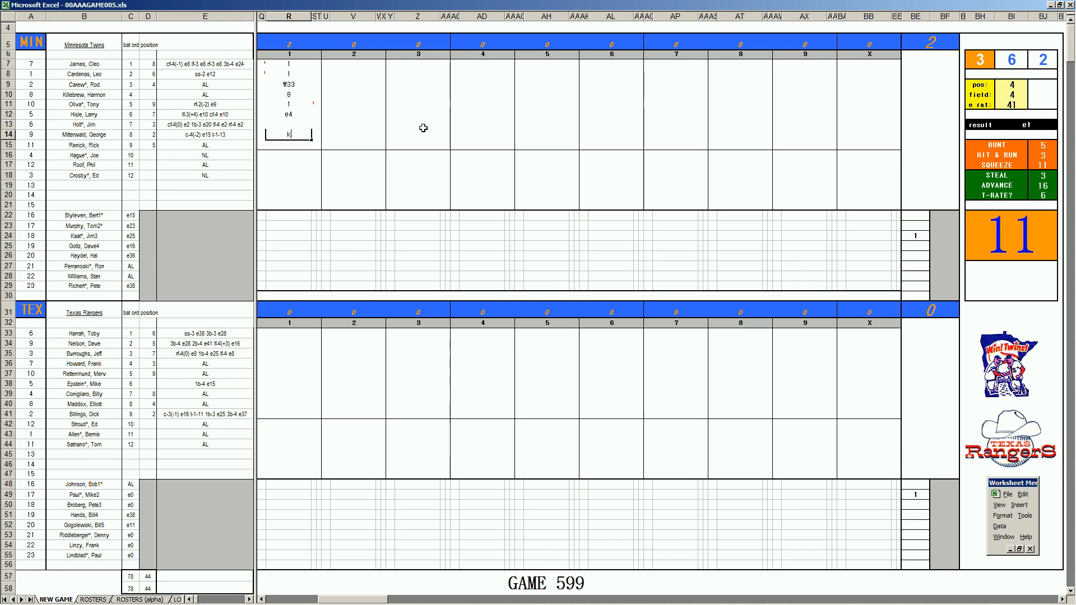
pyautogui.moveTo(287, 351)
pyautogui.write('5')
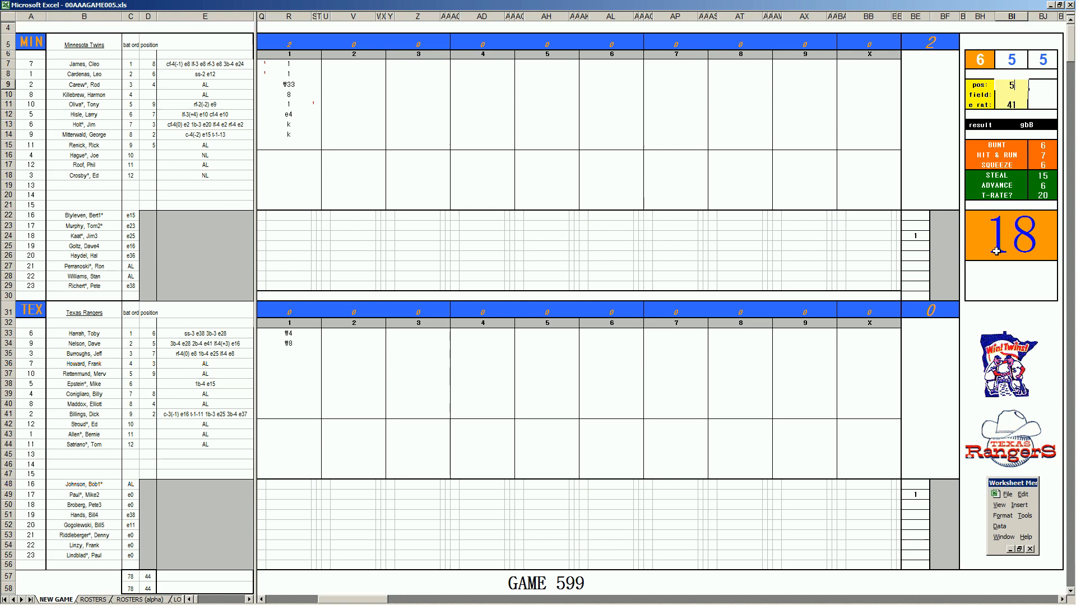
# Step: Enter #53 in the Twins' inning-2 column and move to the next batter's cell
pyautogui.write('#53')
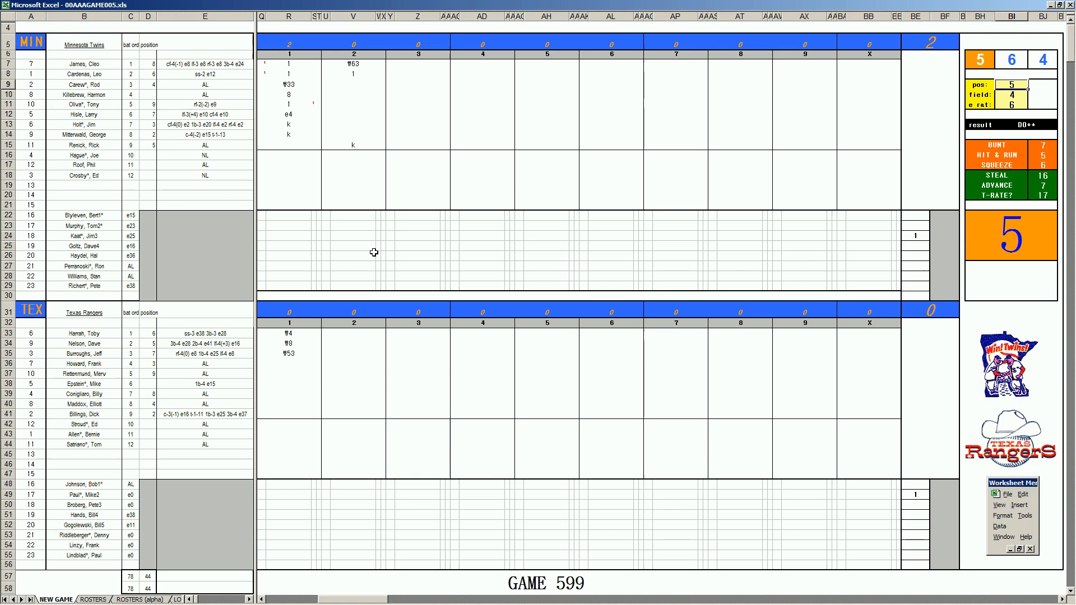
pyautogui.click(354, 85)
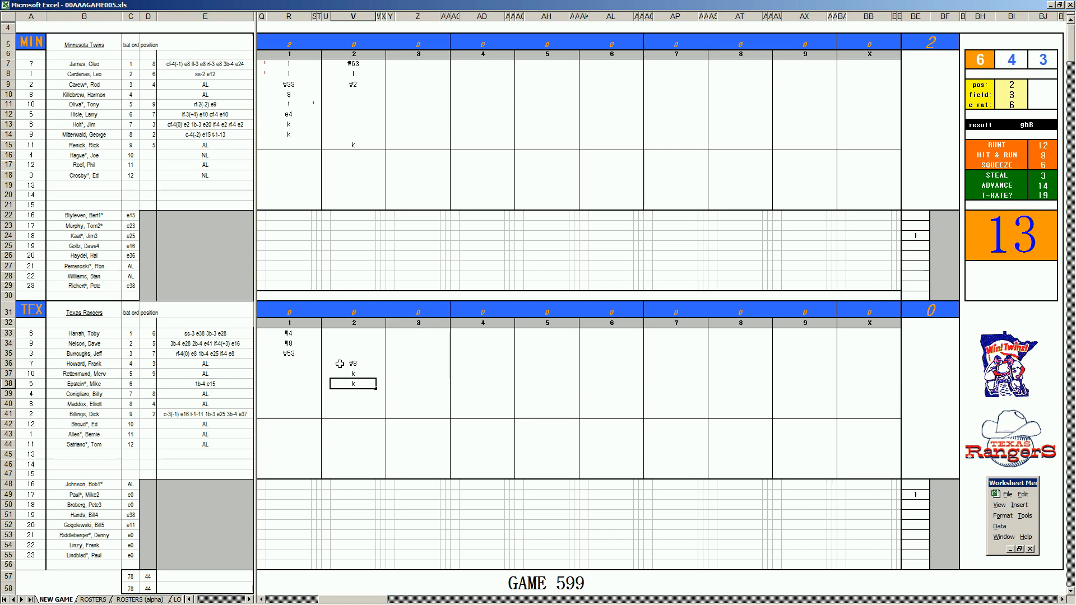
pyautogui.moveTo(370, 232)
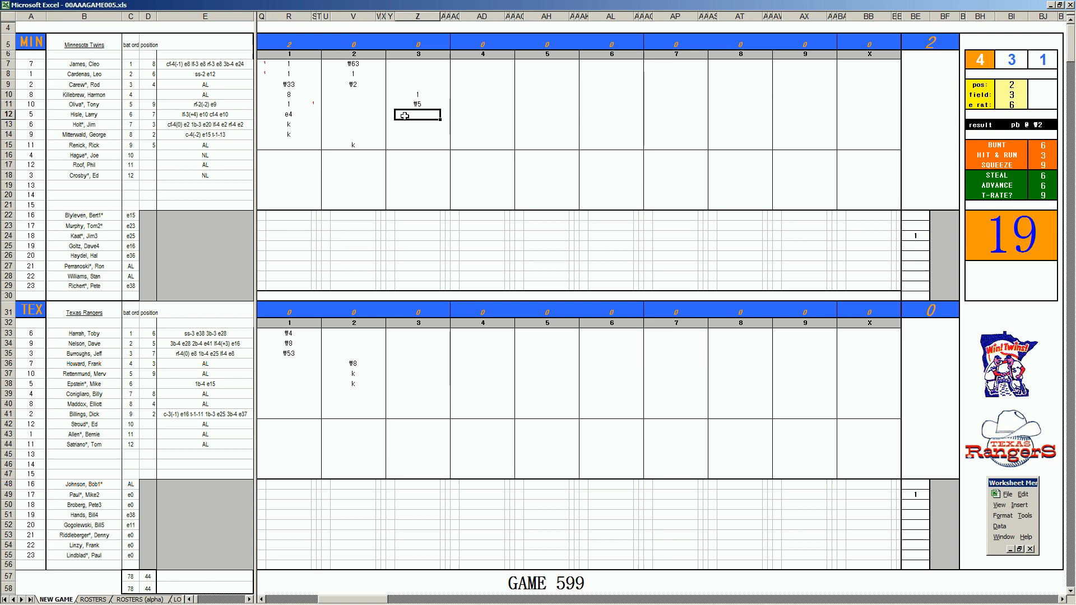
# Step: Enter 2 for the next Twins batter in the inning-3 column
pyautogui.write('2')
pyautogui.click(418, 125)
pyautogui.write('9')
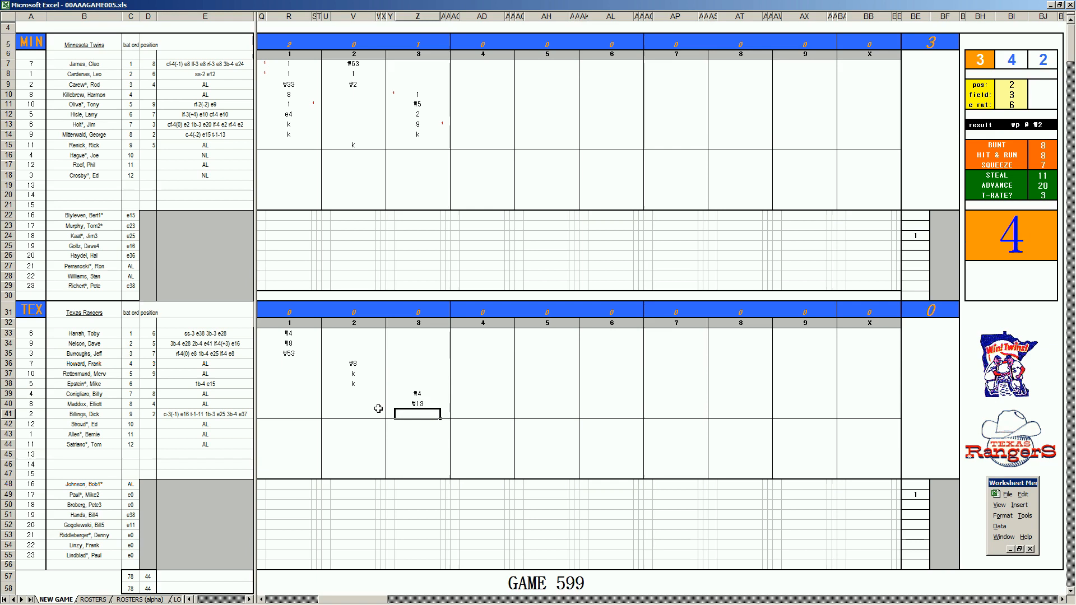
# Step: Enter the strikeout k to close the Rangers' third inning
pyautogui.write('k')
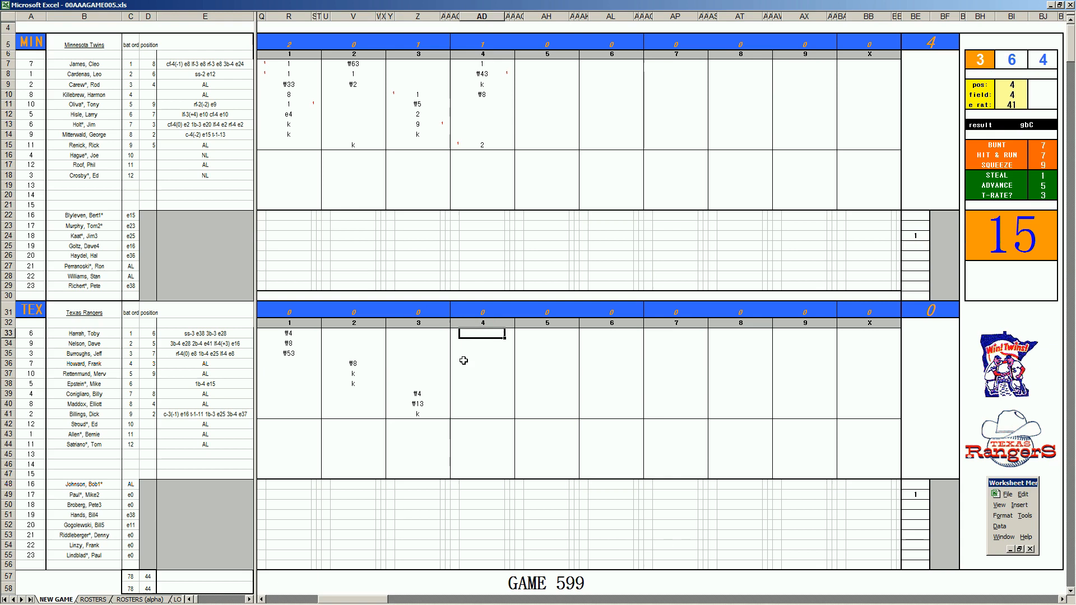
# Step: Enter the Rangers' inning-4 results 8, 1, W99 and 882
pyautogui.write('8')
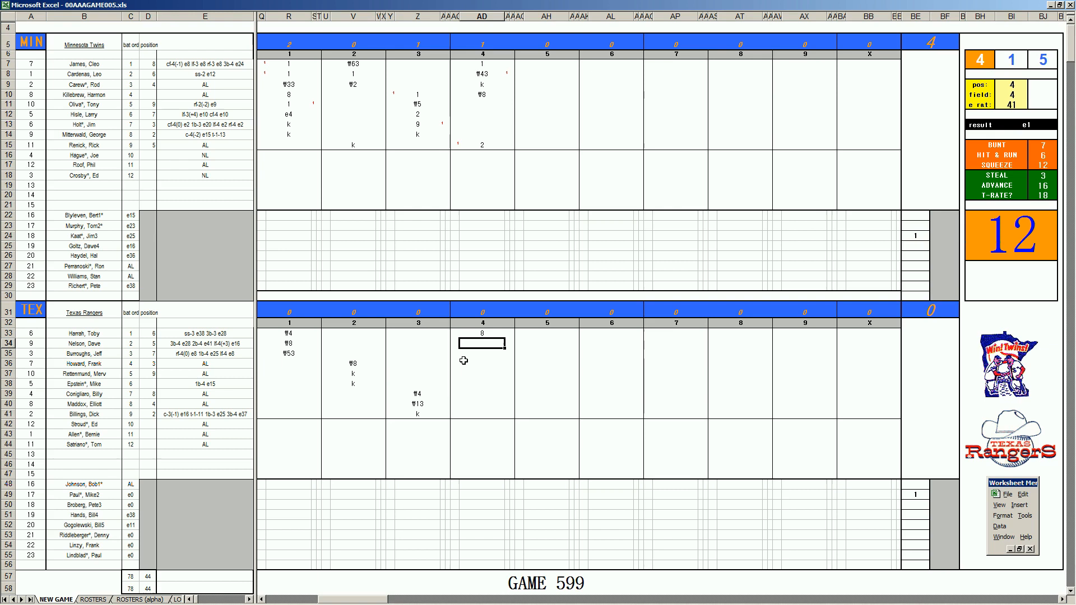
pyautogui.write('1')
pyautogui.click(482, 353)
pyautogui.write('k')
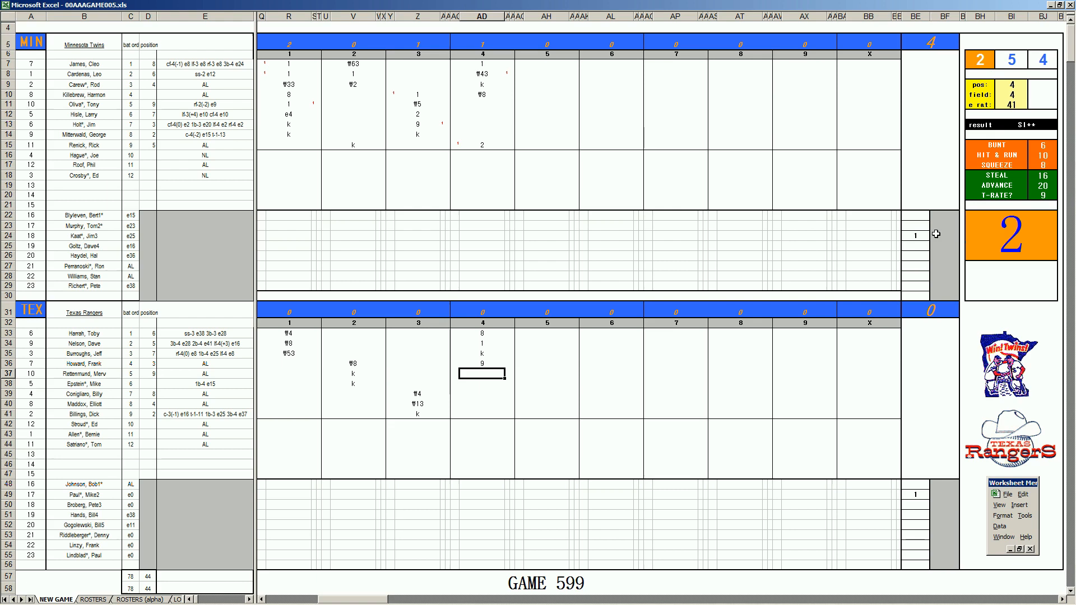
pyautogui.write('W99')
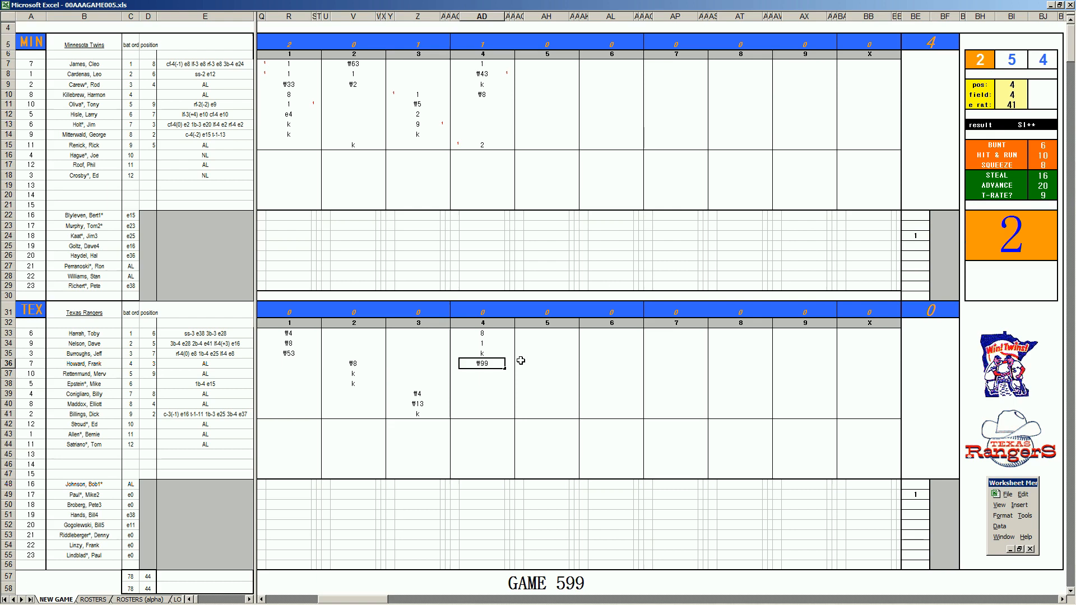
pyautogui.write('882')
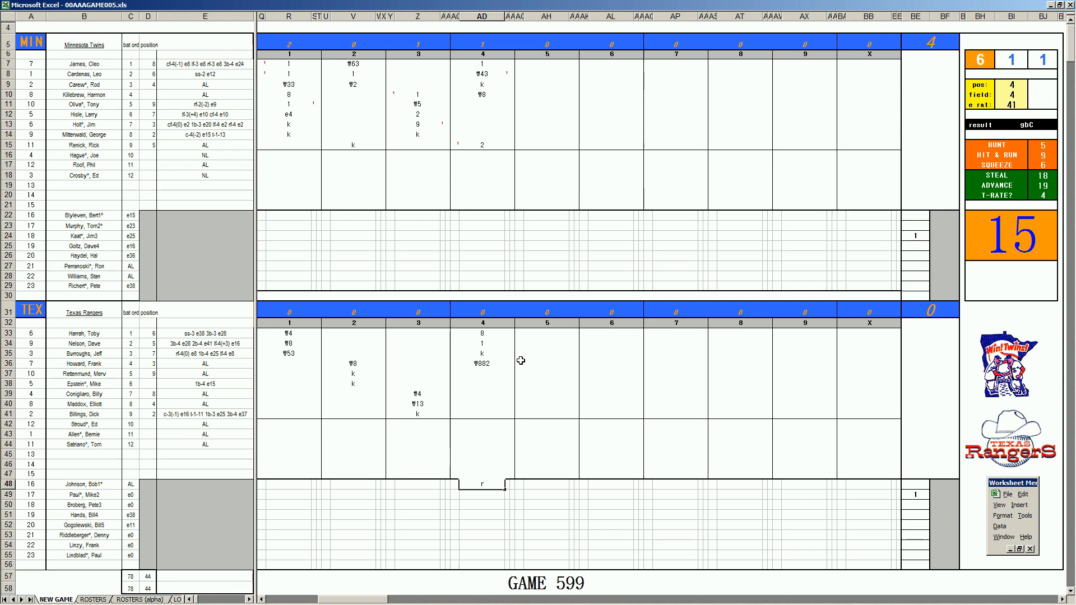
pyautogui.moveTo(524, 115)
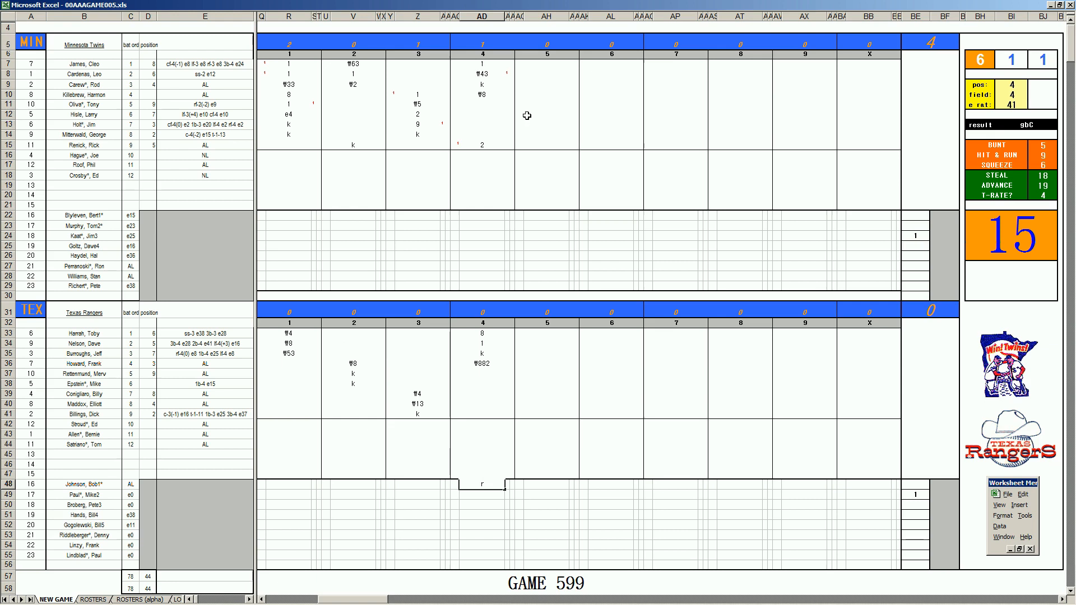
# Step: Select the Twins' fifth-inning scoring cells for the next batters
pyautogui.click(546, 116)
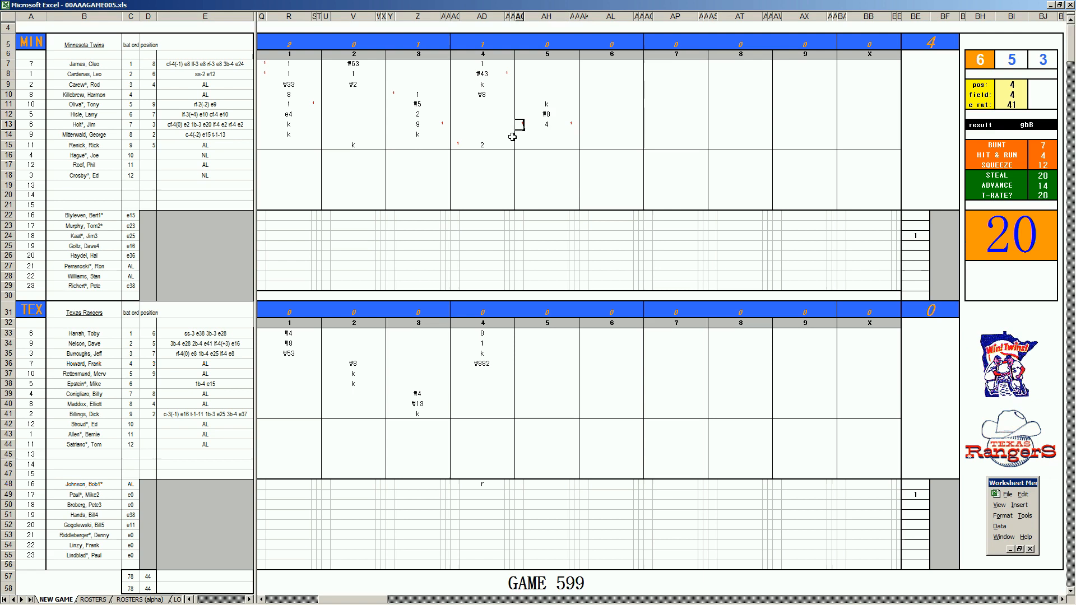
pyautogui.click(546, 132)
pyautogui.write('ꟻ8')
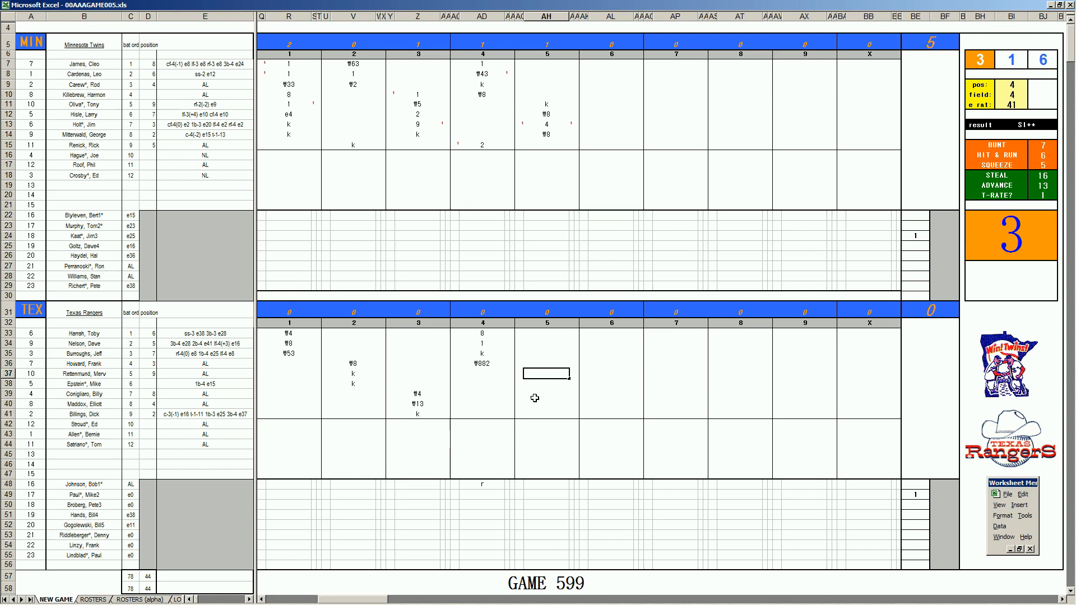
# Step: Enter W7 and 8 for the first Rangers batters in the inning-5 column
pyautogui.write('W7')
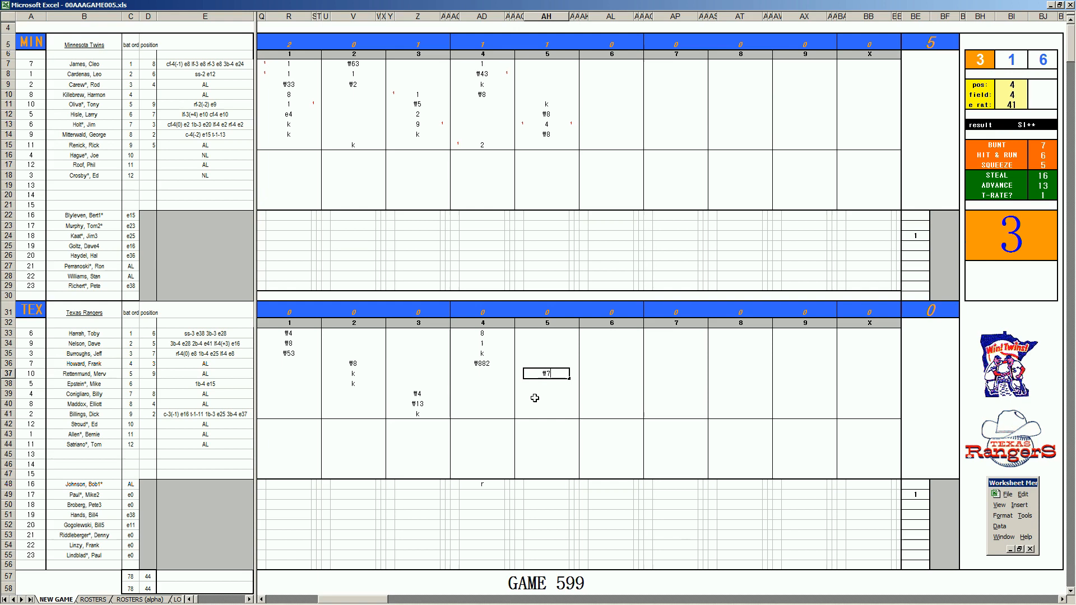
pyautogui.write('8')
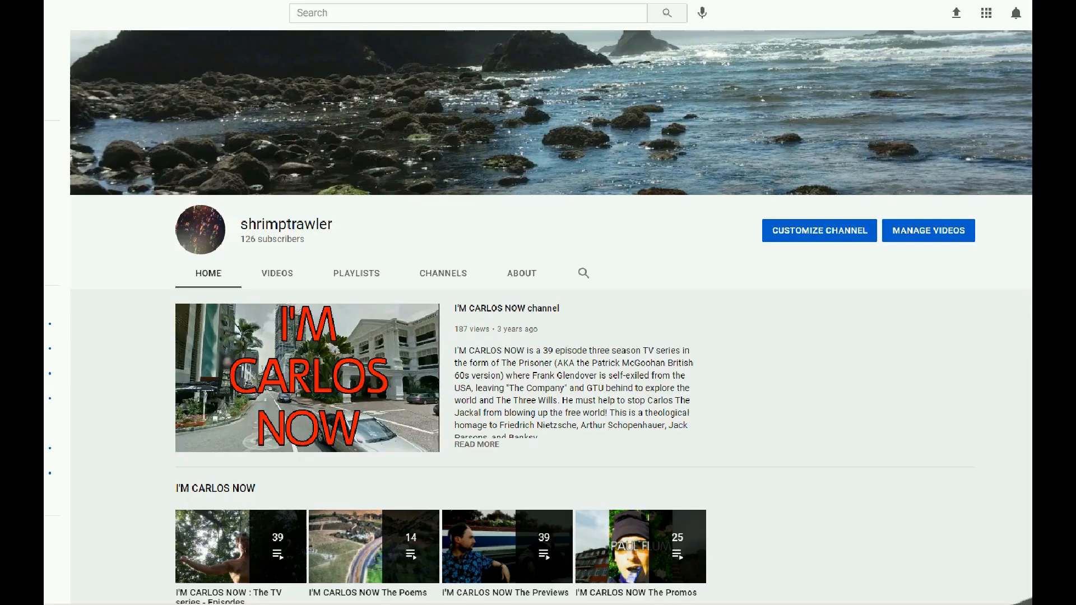
# Step: Scroll down the YouTube channel home page past the I'M CARLOS NOW playlists
pyautogui.scroll(-3)
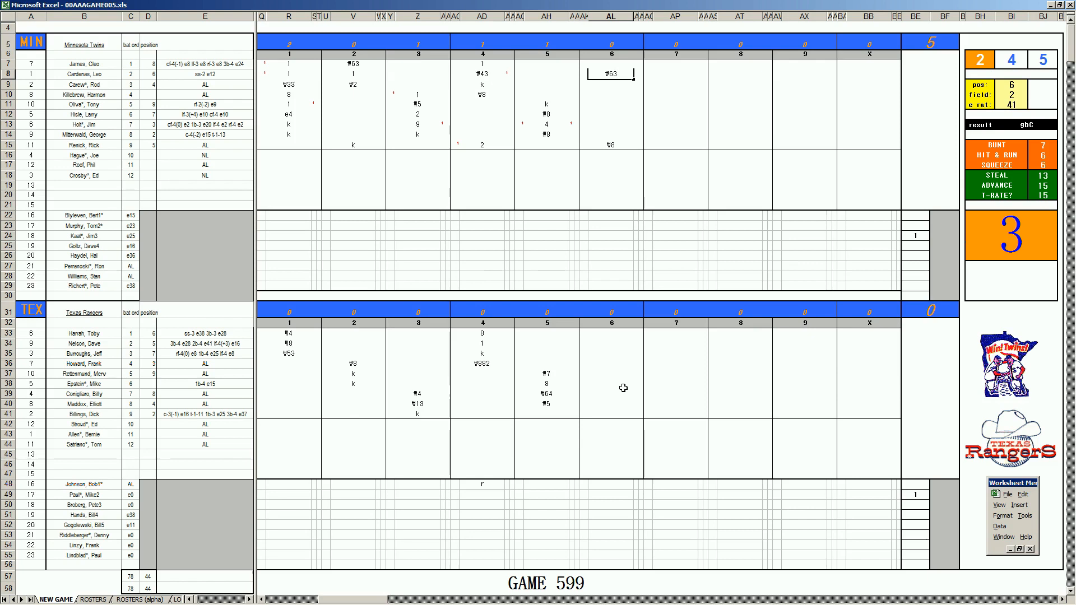
pyautogui.moveTo(608, 415)
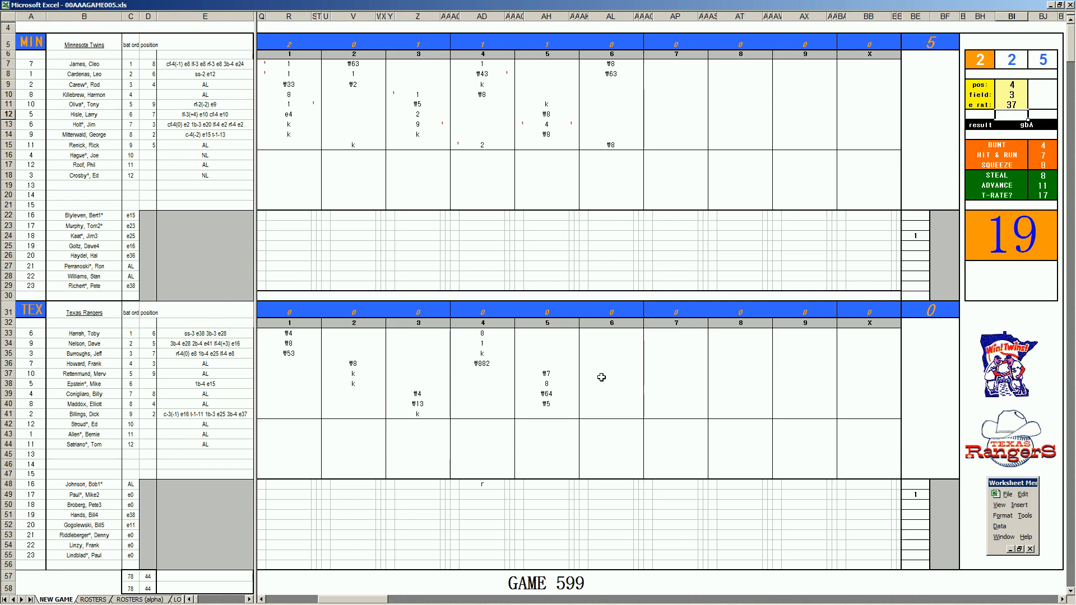
# Step: Score 9 for Burroughs and select Howard's inning-6 cell for his W13 result
pyautogui.click(613, 414)
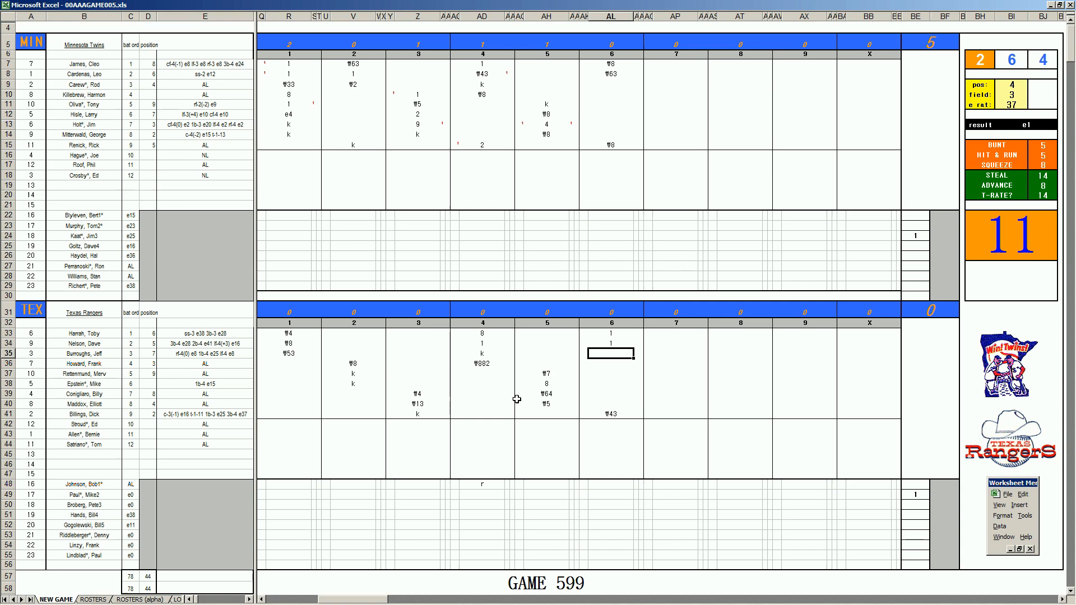
pyautogui.write('9')
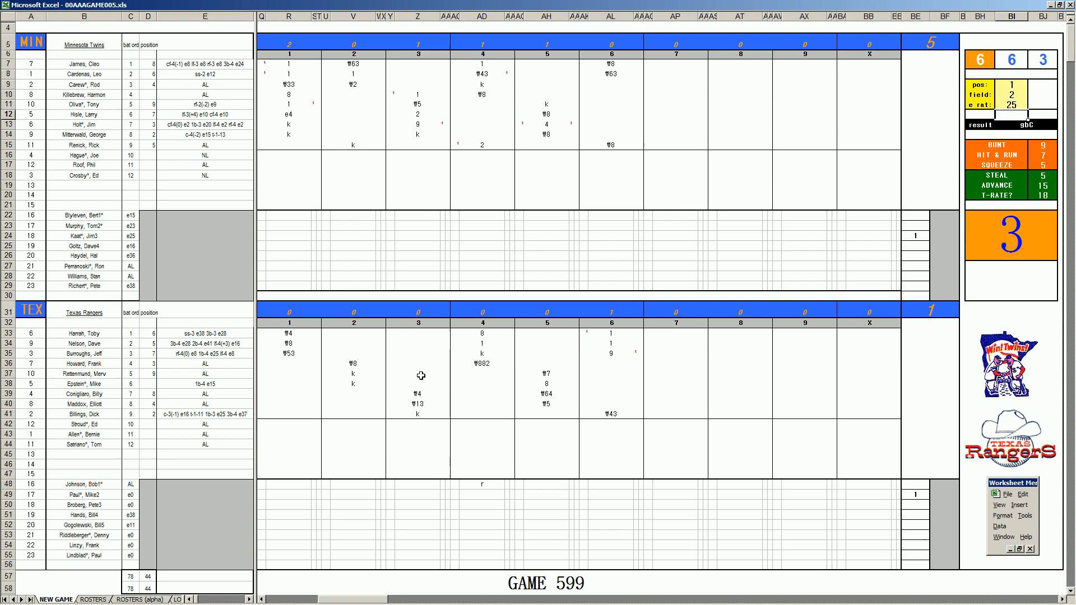
pyautogui.click(611, 363)
pyautogui.write('¶13')
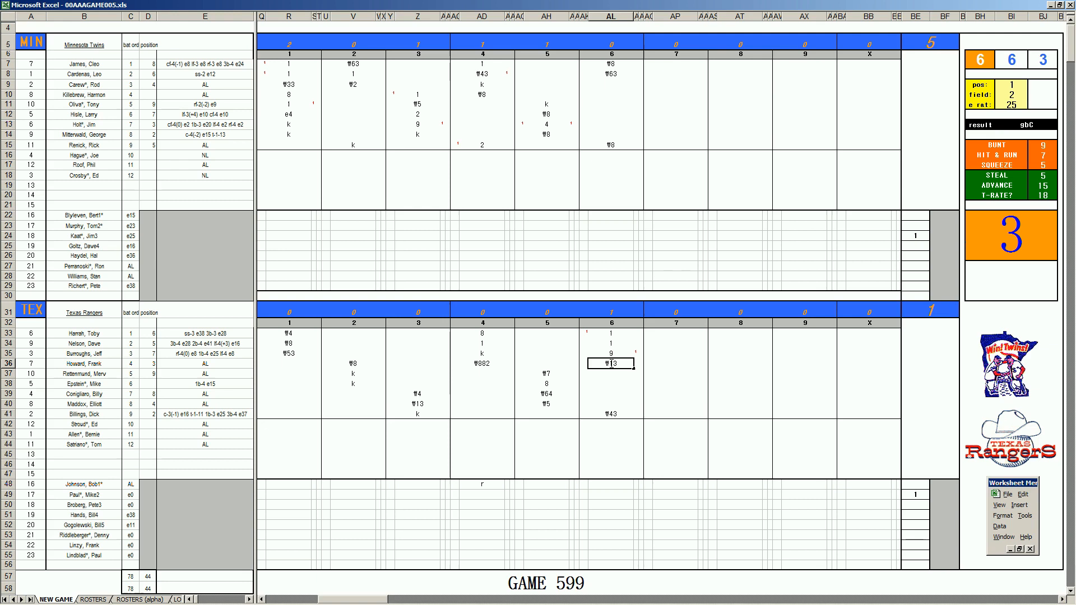
pyautogui.click(611, 374)
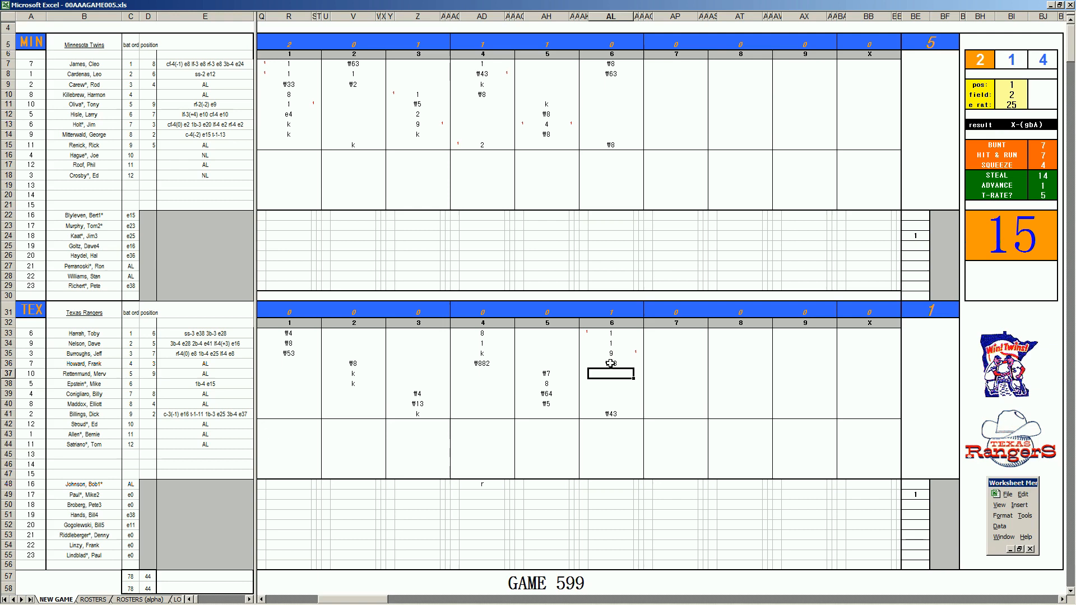
# Step: Enter a strikeout k for Rettenmund in the Rangers' sixth inning
pyautogui.write('k')
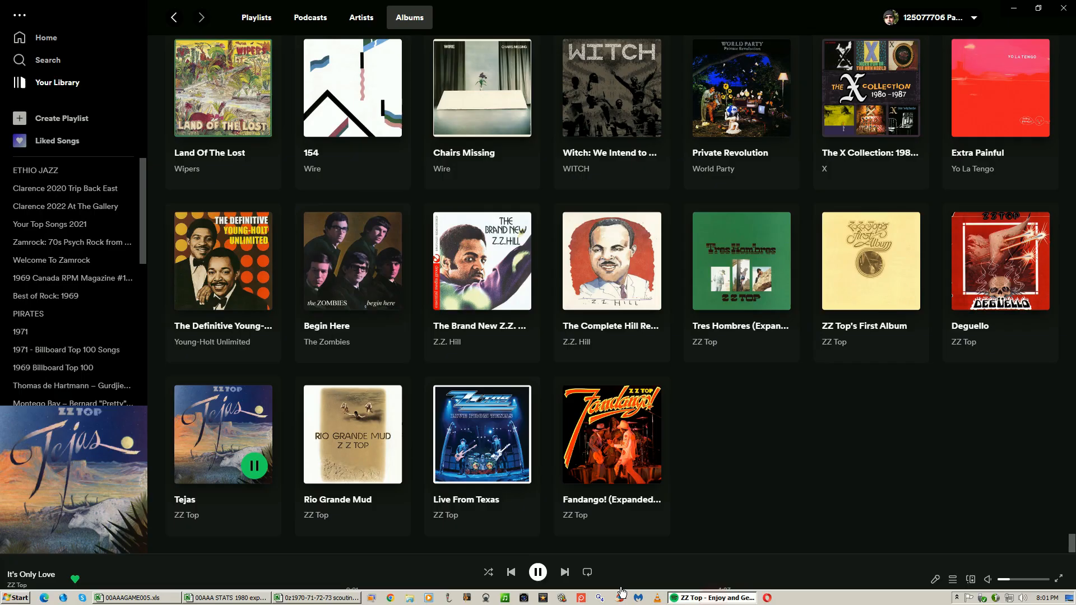
# Step: Show the Tejas album's track list and adjust the playback volume
pyautogui.click(223, 423)
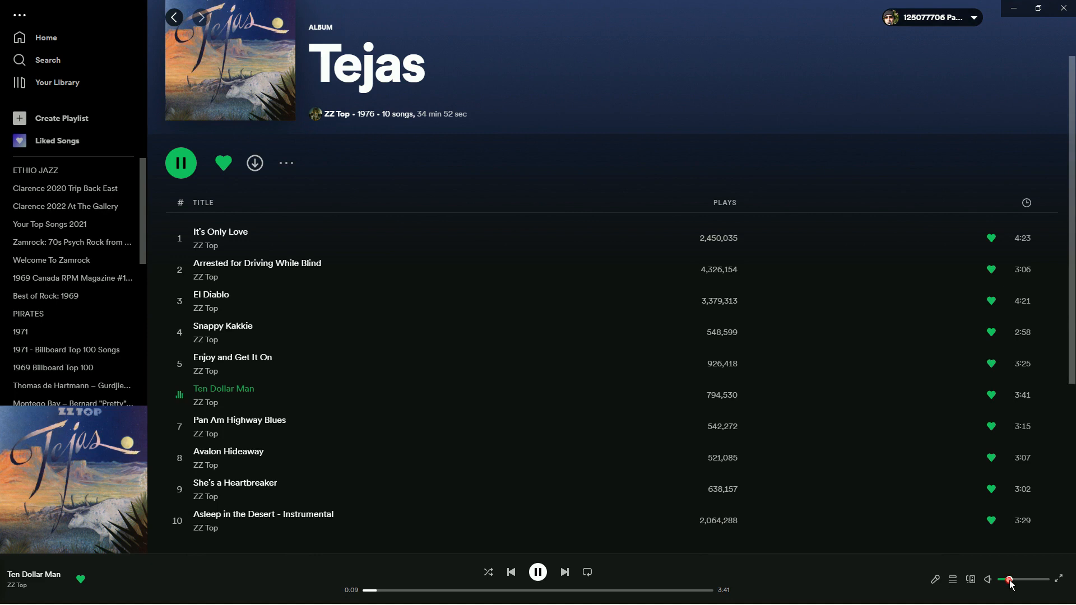
pyautogui.click(121, 598)
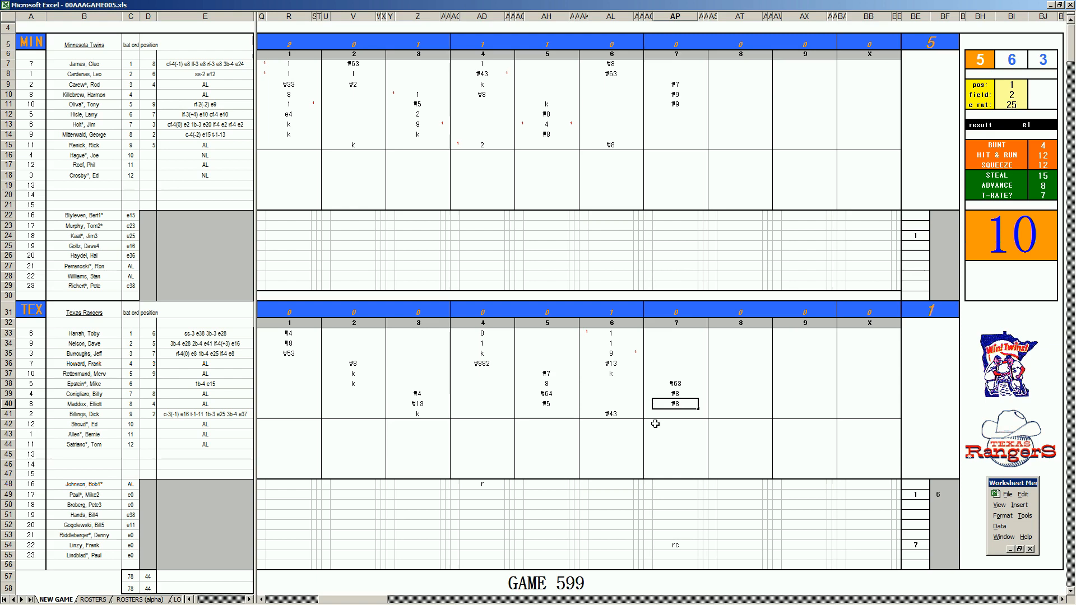
# Step: Enter W33 as Hisle's eighth-inning result on the MIN scorecard
pyautogui.click(739, 114)
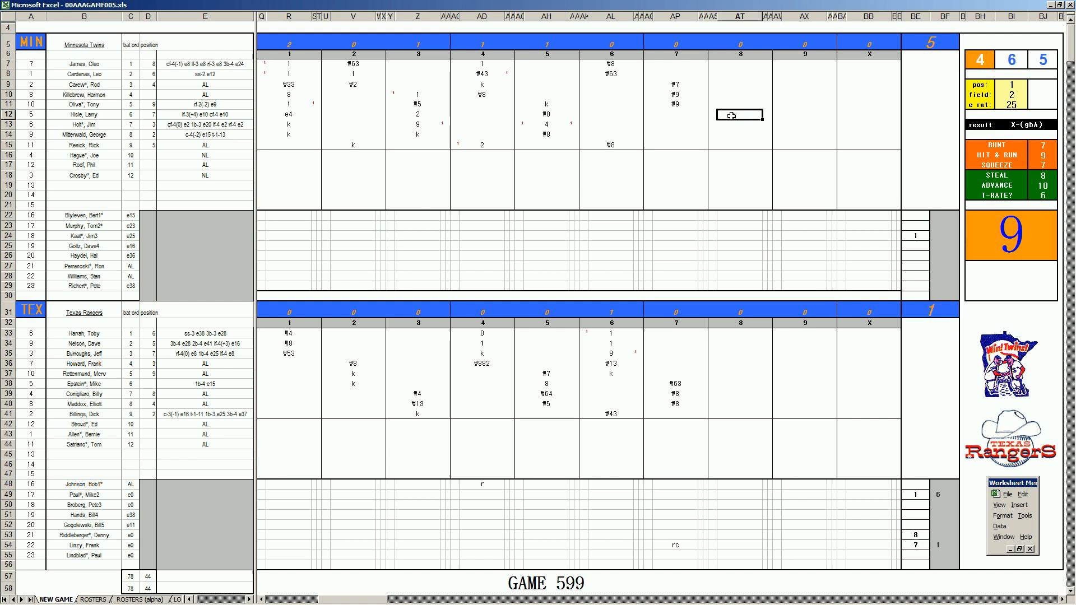
pyautogui.write('W33')
pyautogui.click(740, 144)
pyautogui.write('W63')
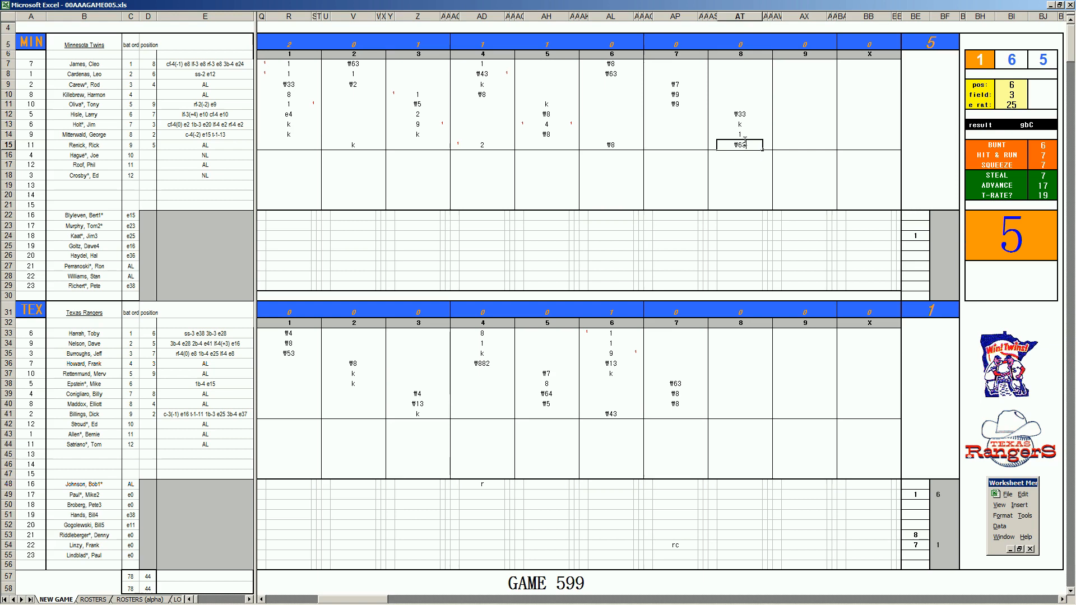
pyautogui.moveTo(128, 263)
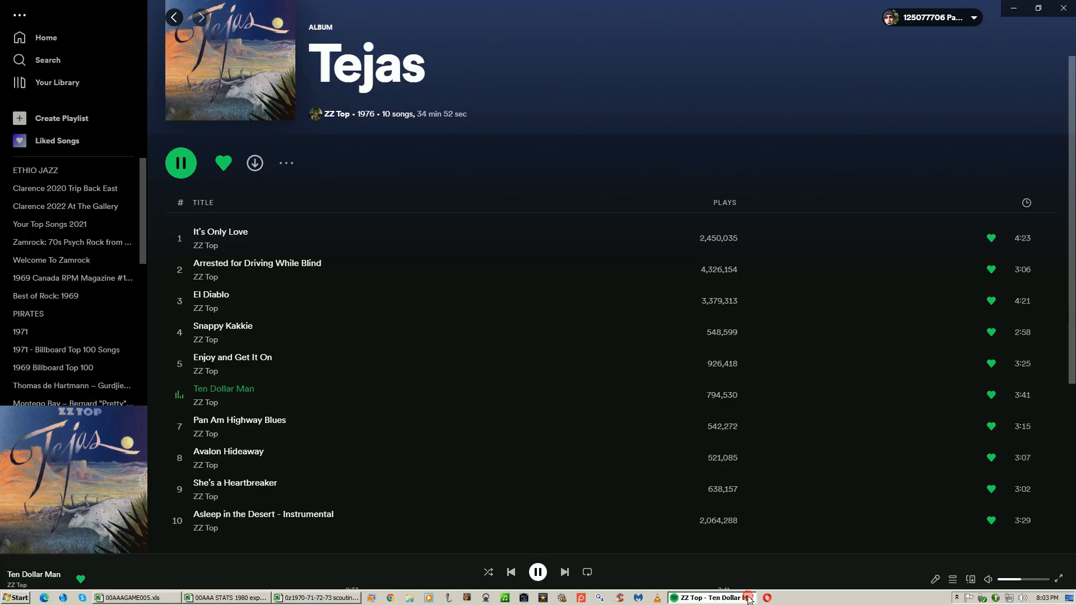
# Step: Minimize Spotify so the Game 599 scoresheet shows again
pyautogui.click(126, 598)
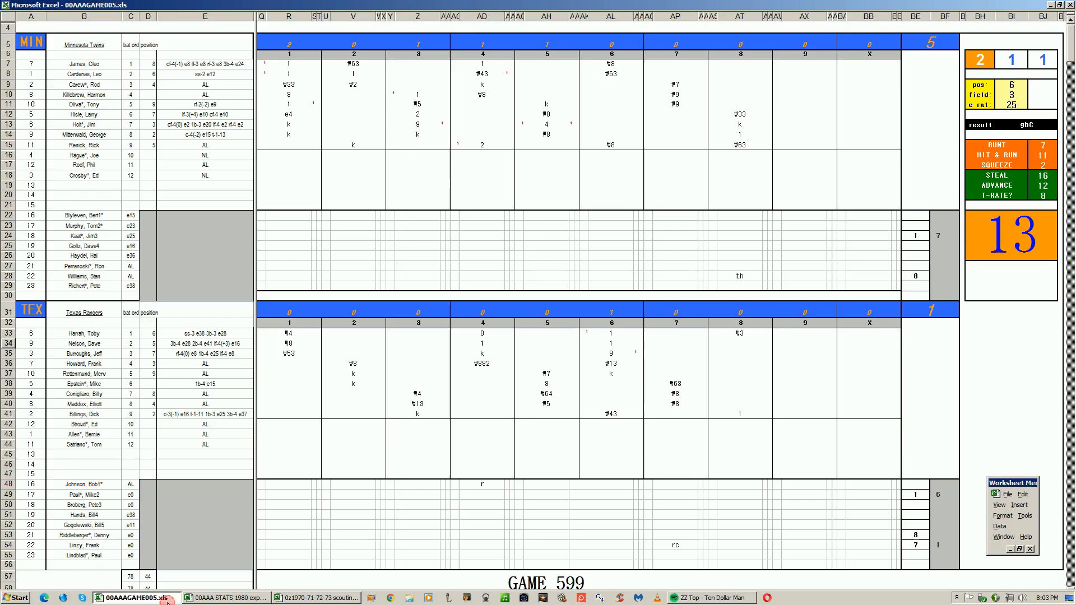
# Step: Enter W43 in Hisle's ninth-inning cell (AX12) on the MIN scorecard
pyautogui.click(739, 345)
pyautogui.write('¥543')
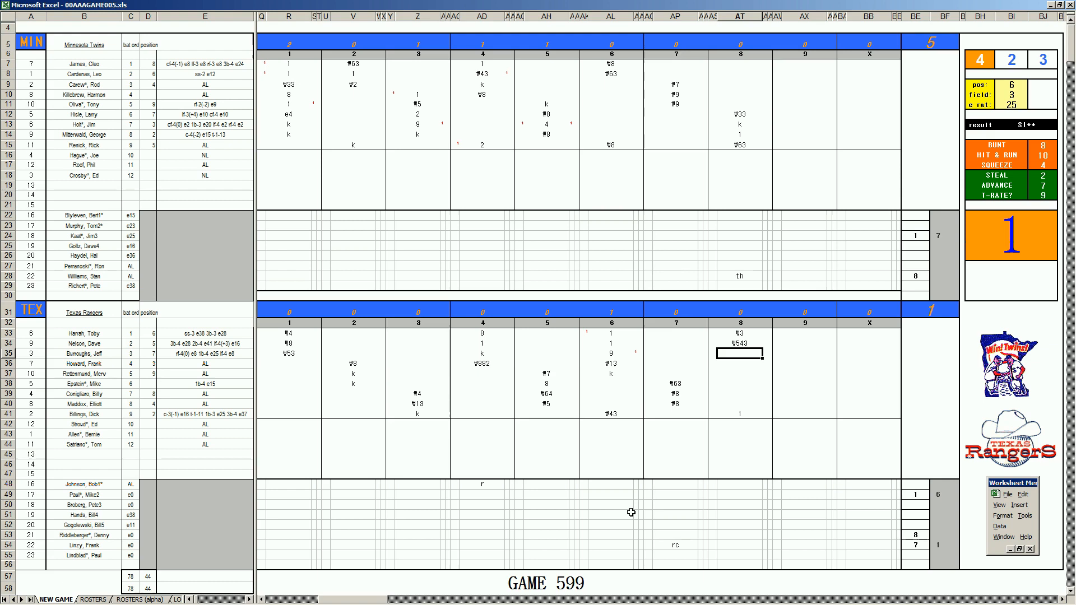
pyautogui.moveTo(890, 198)
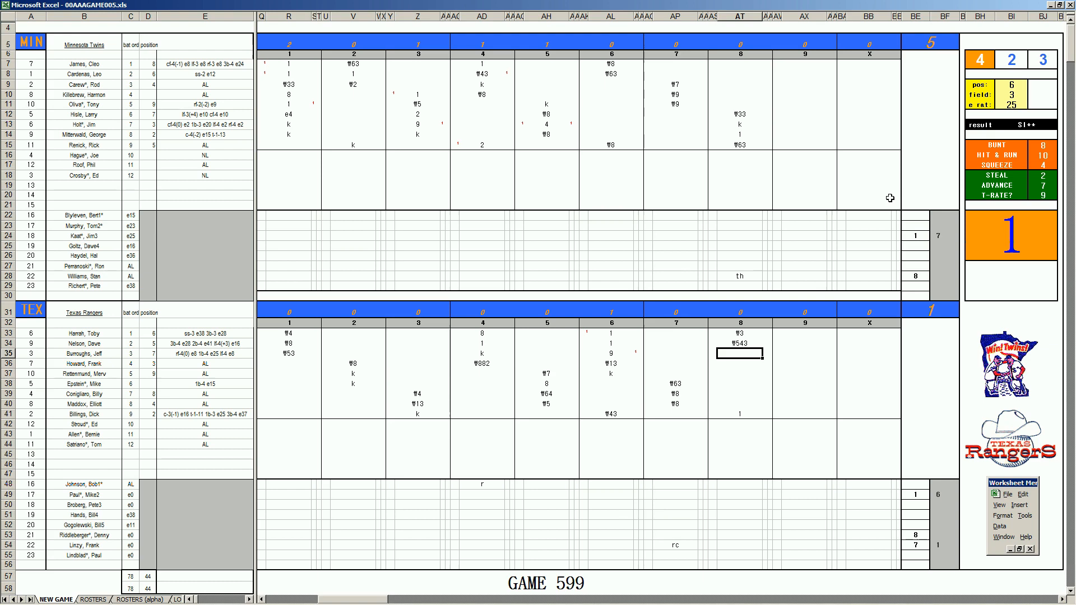
pyautogui.click(803, 65)
pyautogui.write('4')
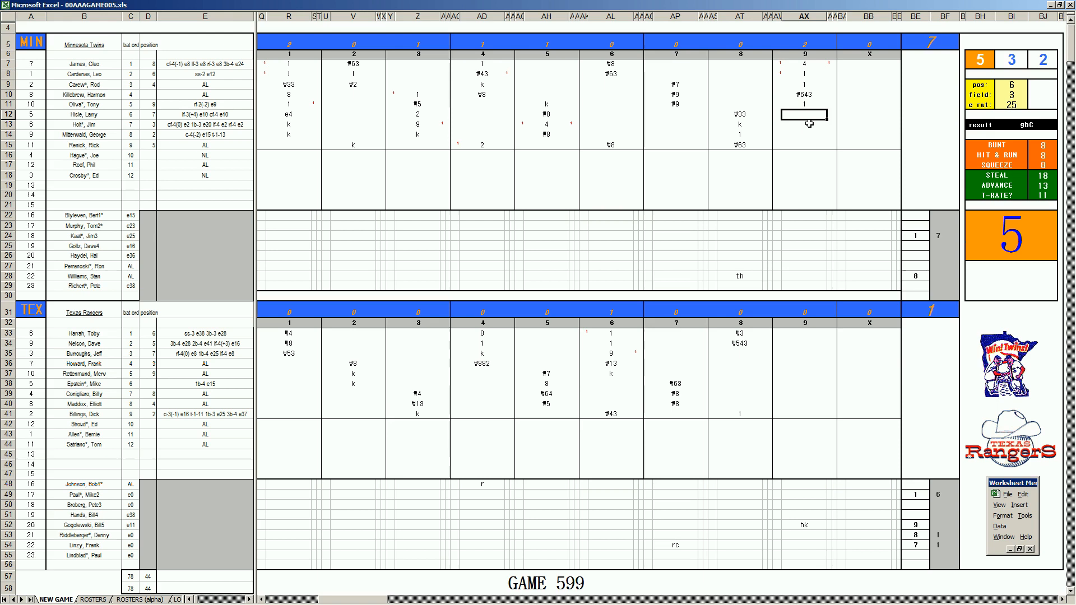
pyautogui.write('W43')
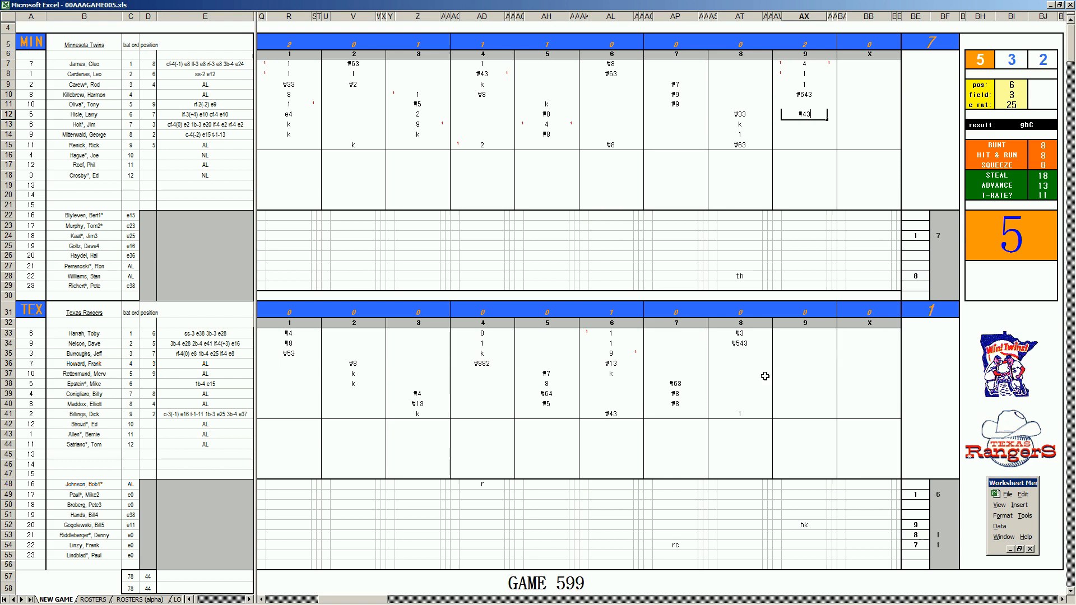
pyautogui.moveTo(749, 361)
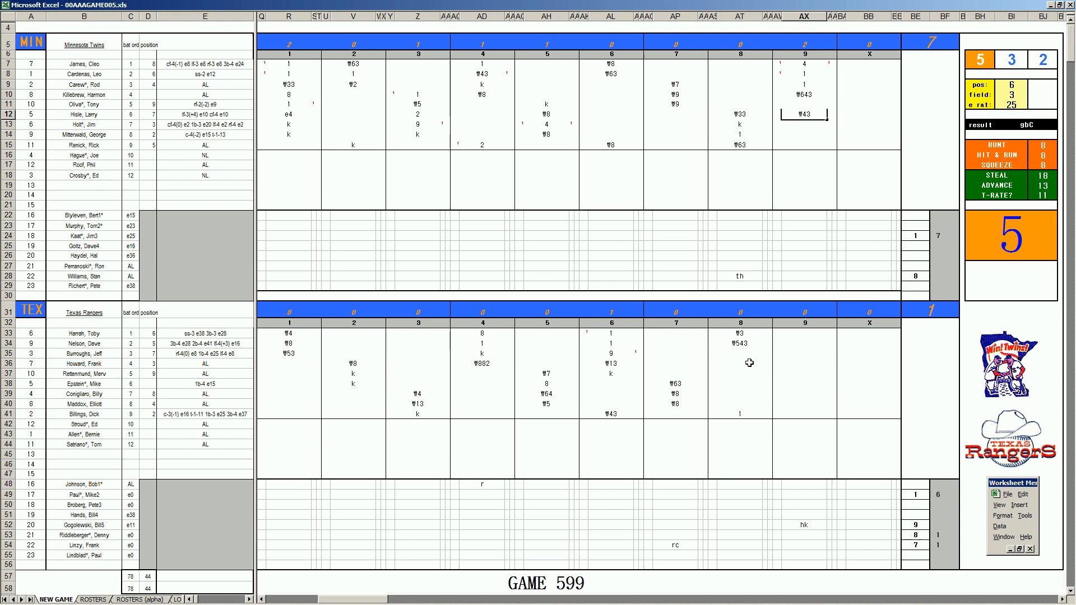
pyautogui.moveTo(724, 343)
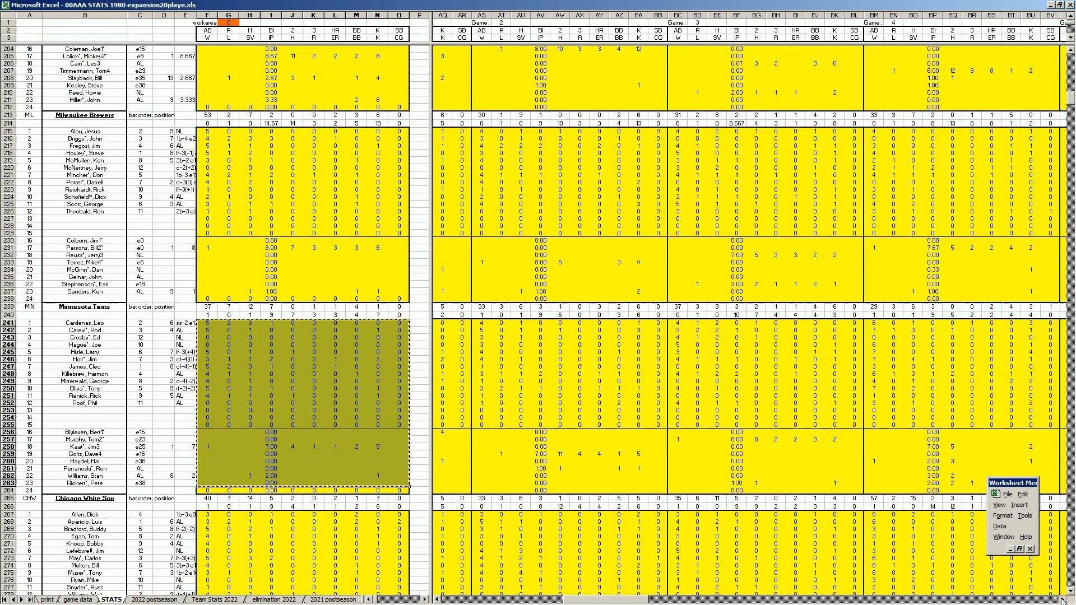
pyautogui.hscroll(3)
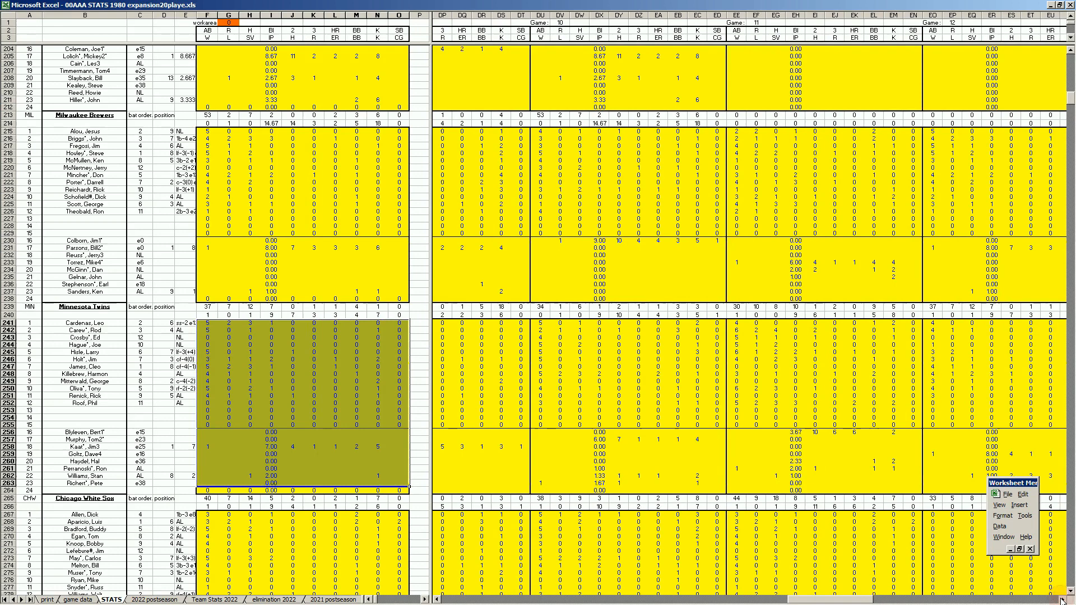
pyautogui.rightClick(599, 322)
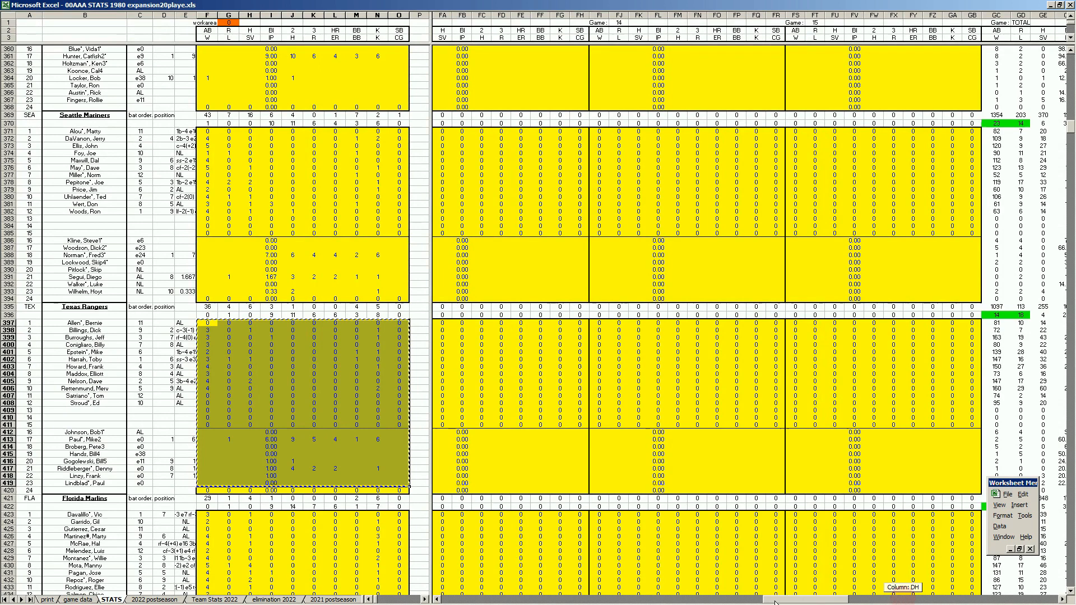
pyautogui.hscroll(3)
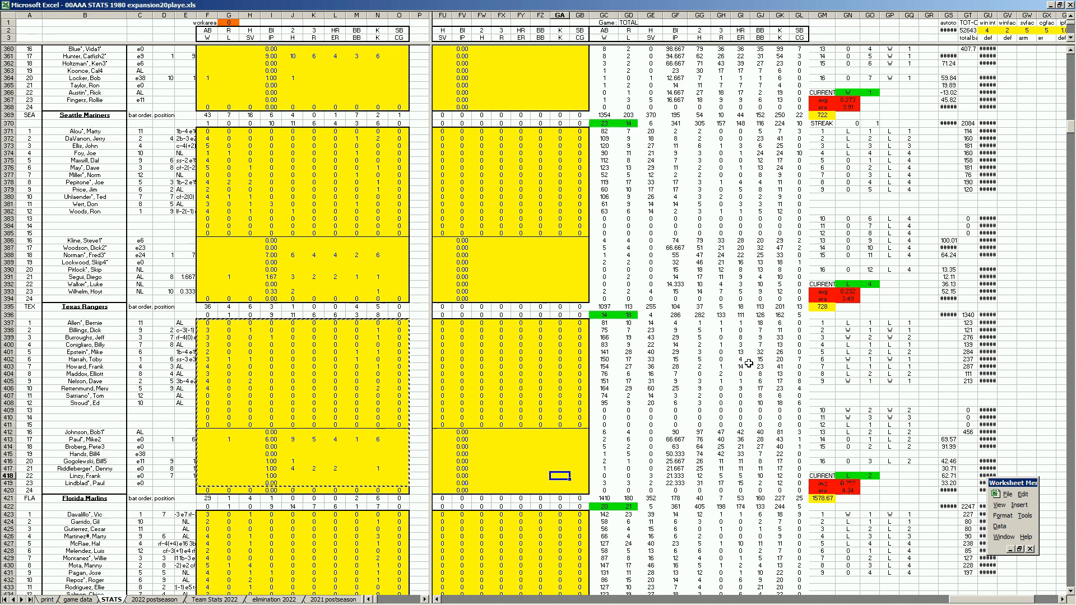
pyautogui.moveTo(585, 478)
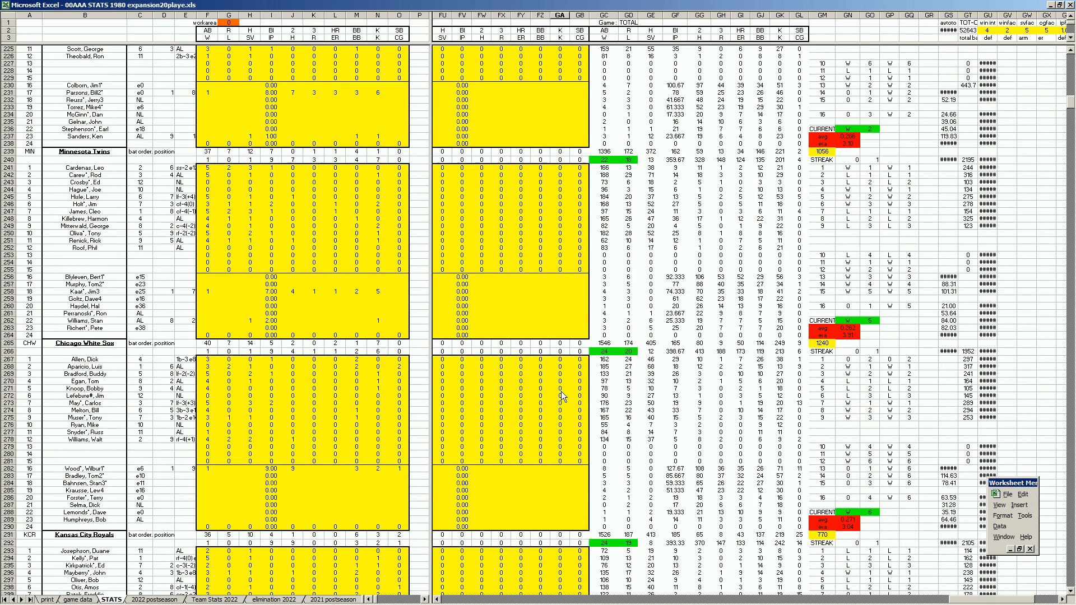
pyautogui.moveTo(611, 352)
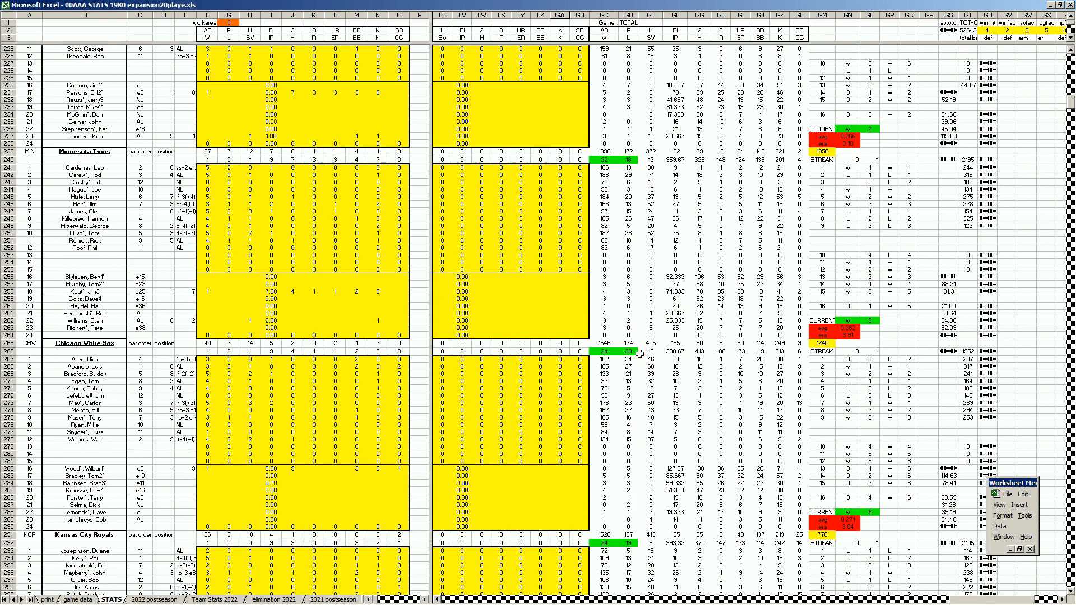
pyautogui.moveTo(672, 377)
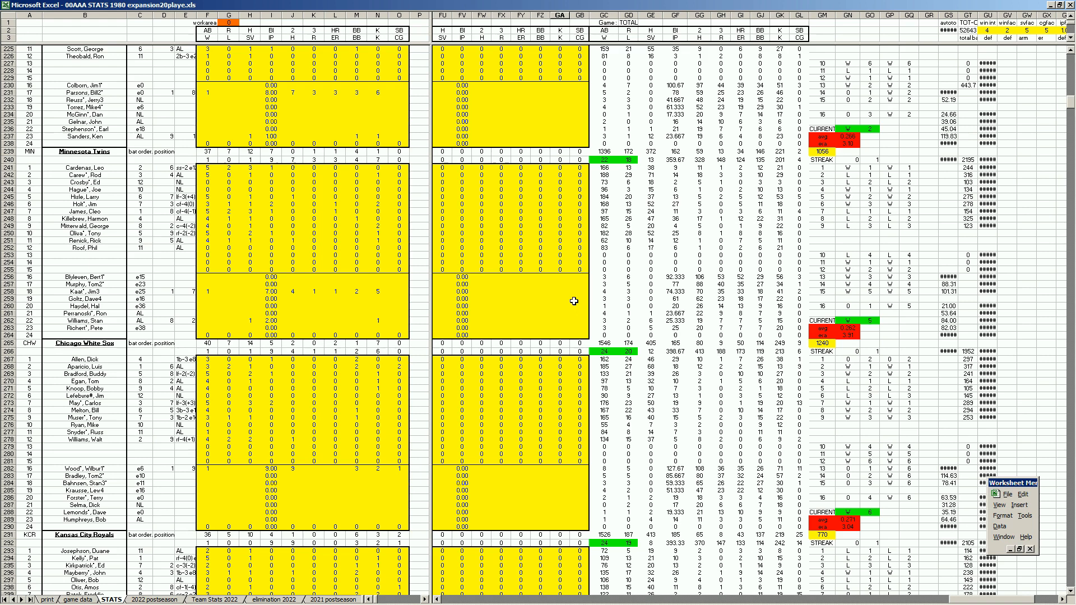
pyautogui.moveTo(607, 309)
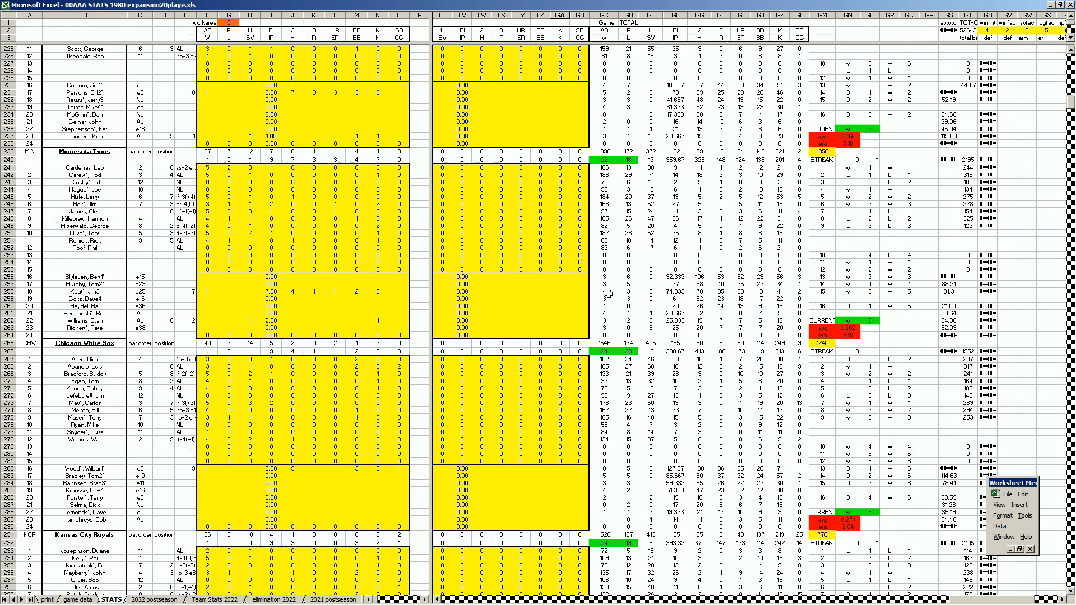
pyautogui.moveTo(568, 313)
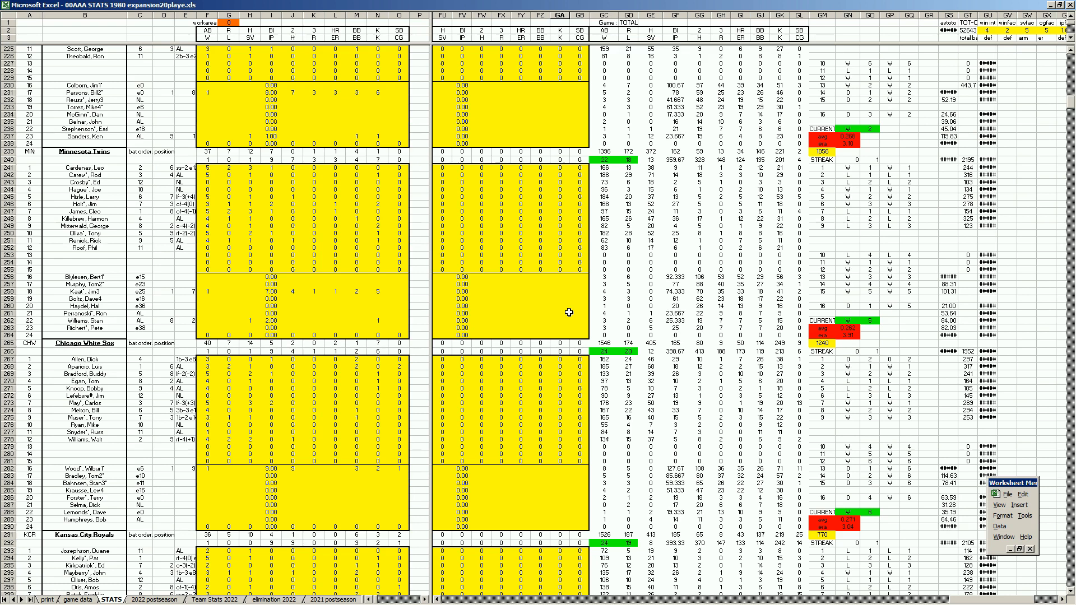
pyautogui.moveTo(626, 358)
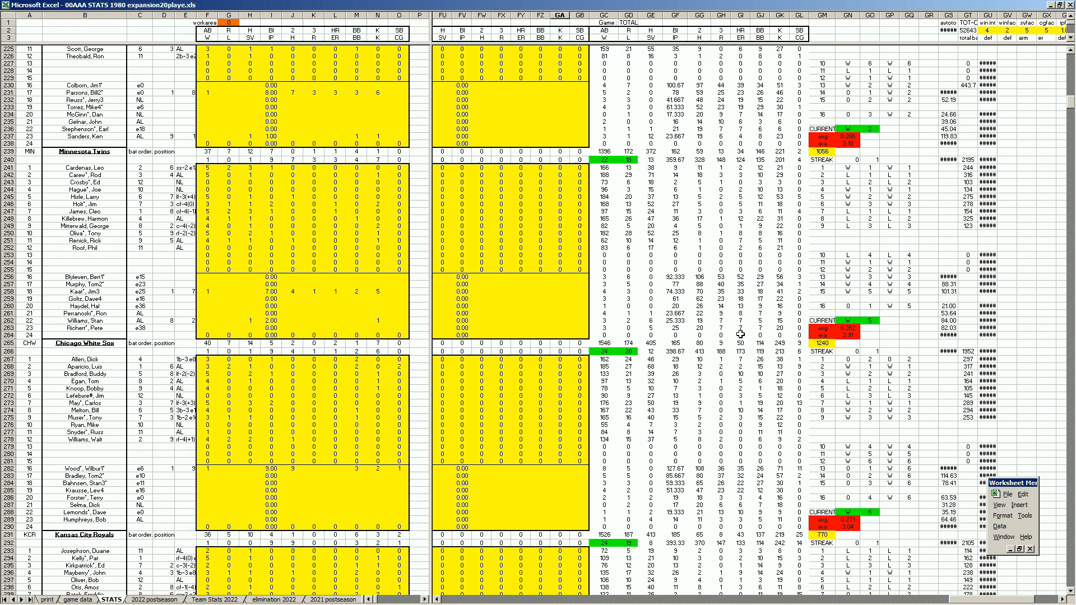
pyautogui.moveTo(745, 220)
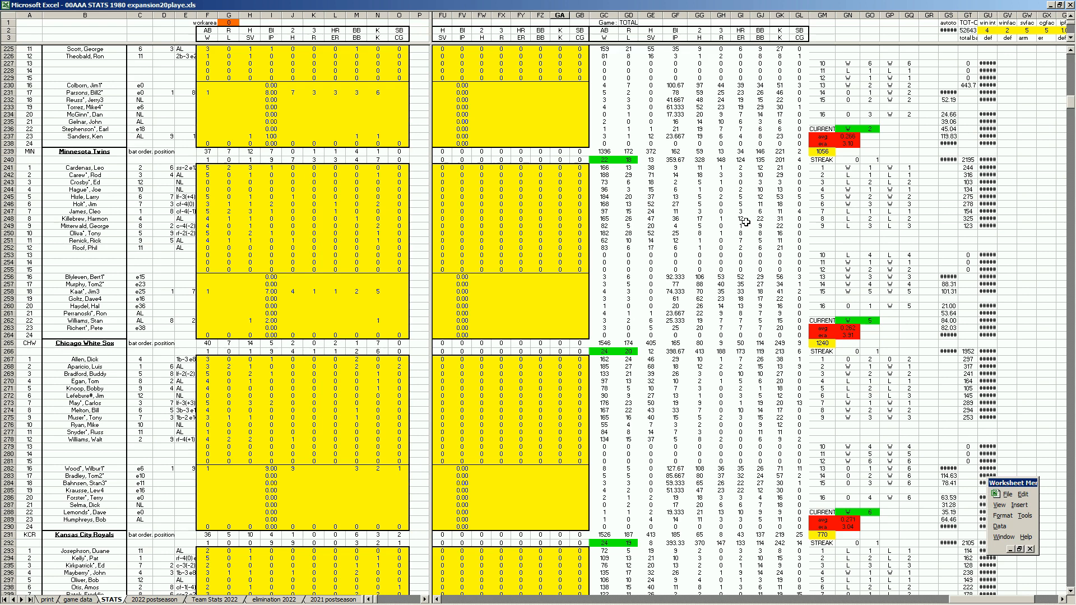
# Step: Check a Twins player's season total, then show the 2022 postseason sheet
pyautogui.click(742, 217)
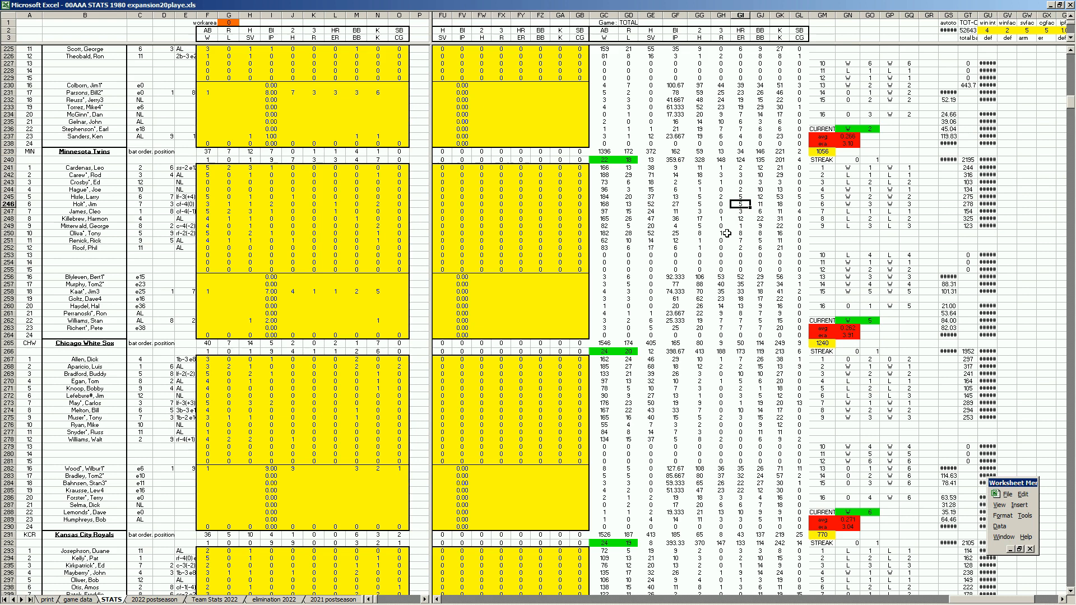
pyautogui.moveTo(660, 178)
pyautogui.write('0.378')
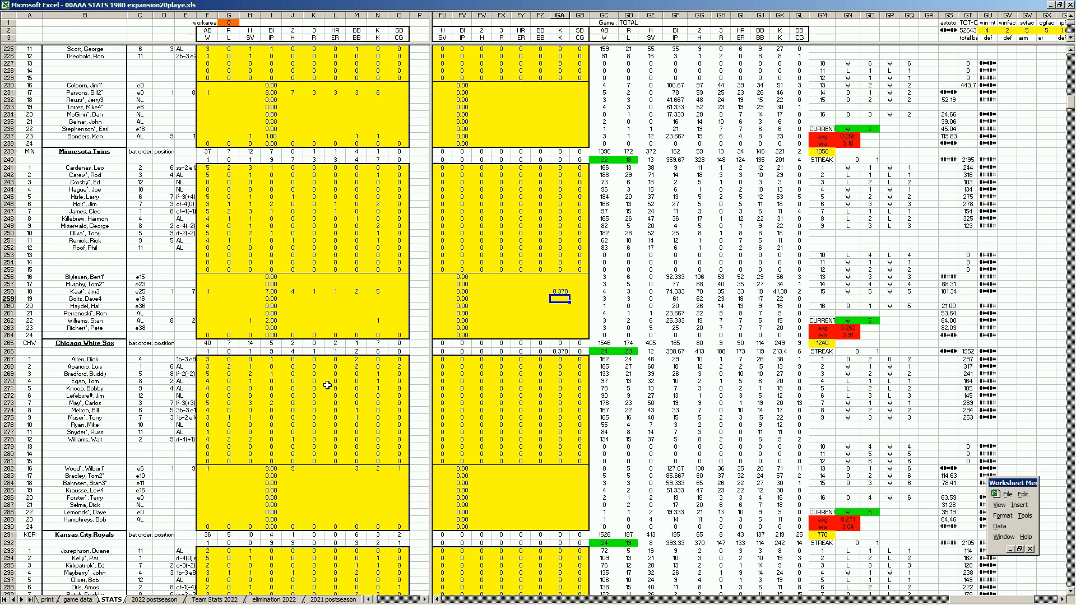
pyautogui.click(562, 291)
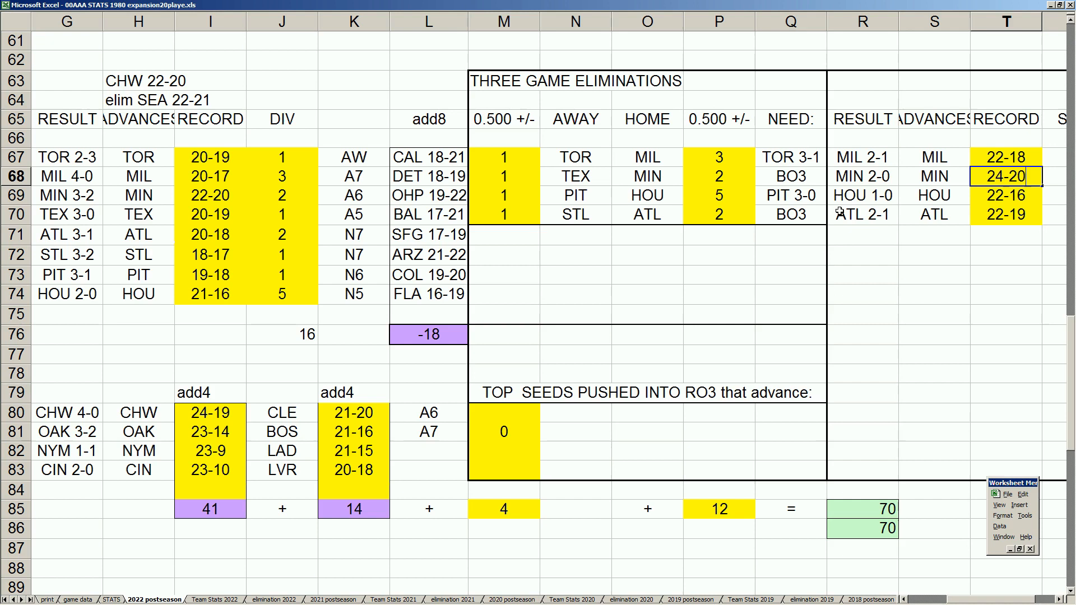
# Step: Set the wildcard-seed tally in W72 to =0-1+0+0, then view the standings sheet
pyautogui.hscroll(3)
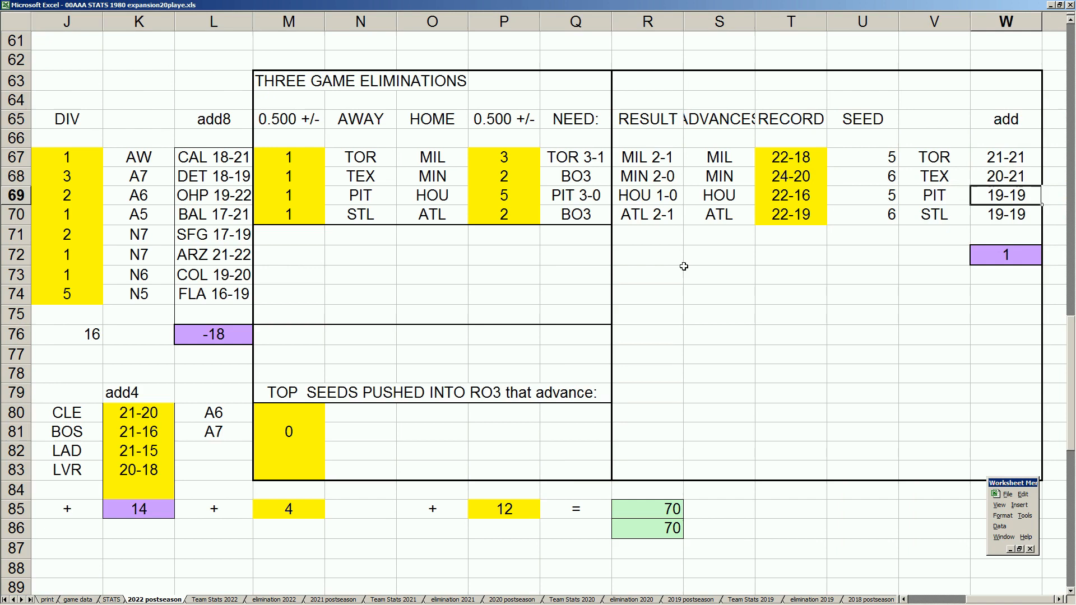
pyautogui.write('=0-1+0+0')
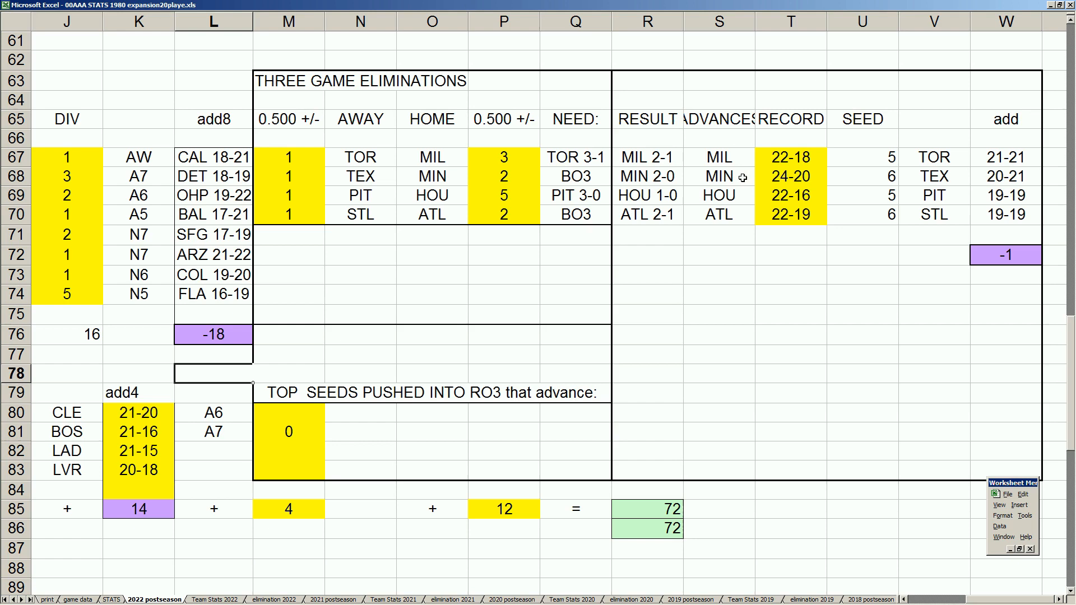
pyautogui.click(47, 600)
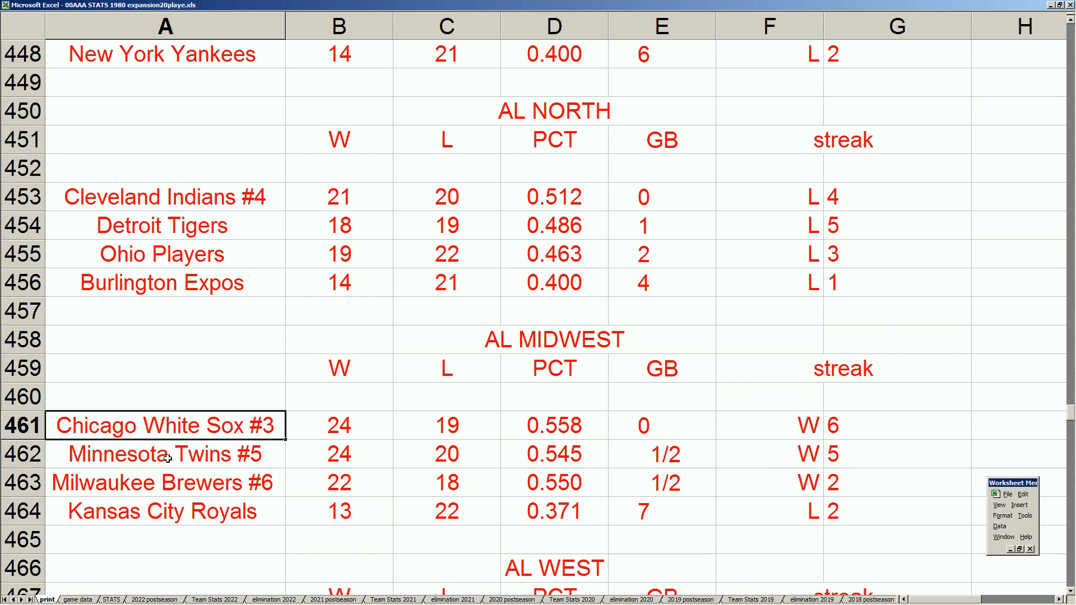
# Step: Review the AL standings, then switch to the 2022 postseason sheet
pyautogui.scroll(3)
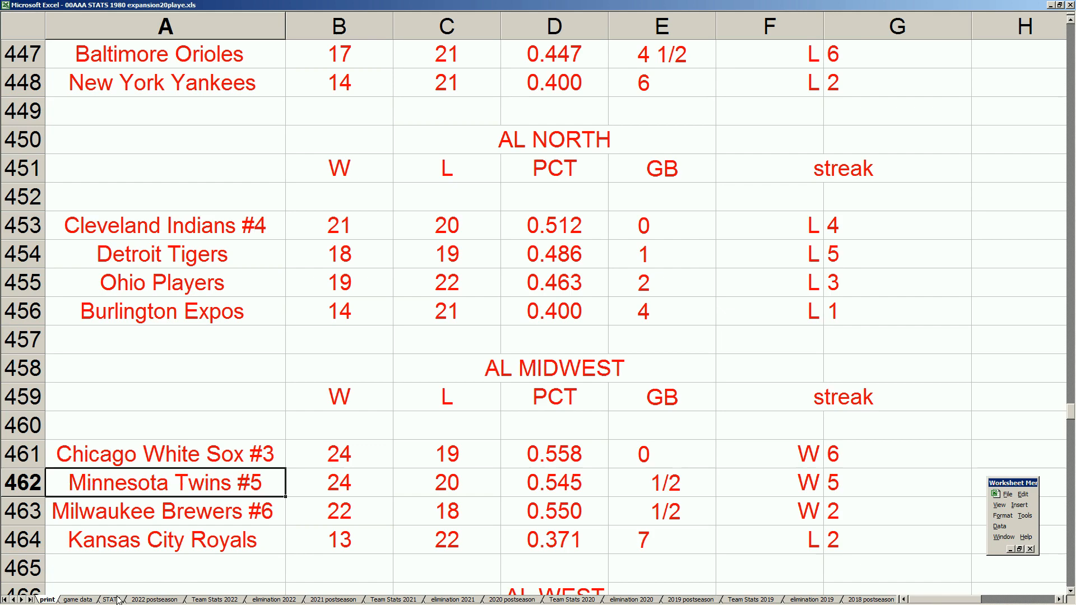
pyautogui.click(153, 598)
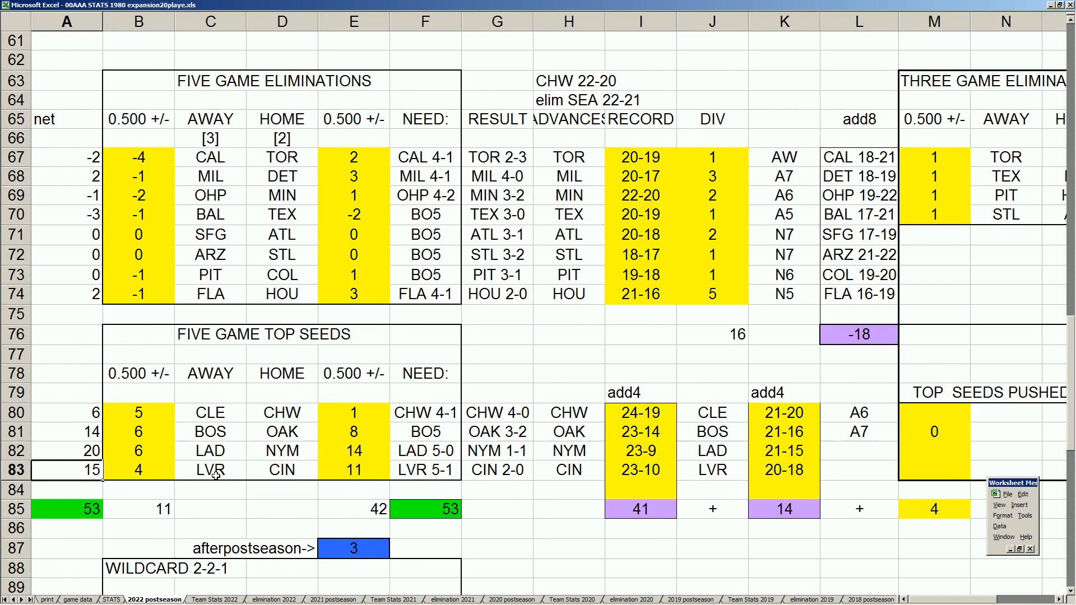
pyautogui.scroll(-3)
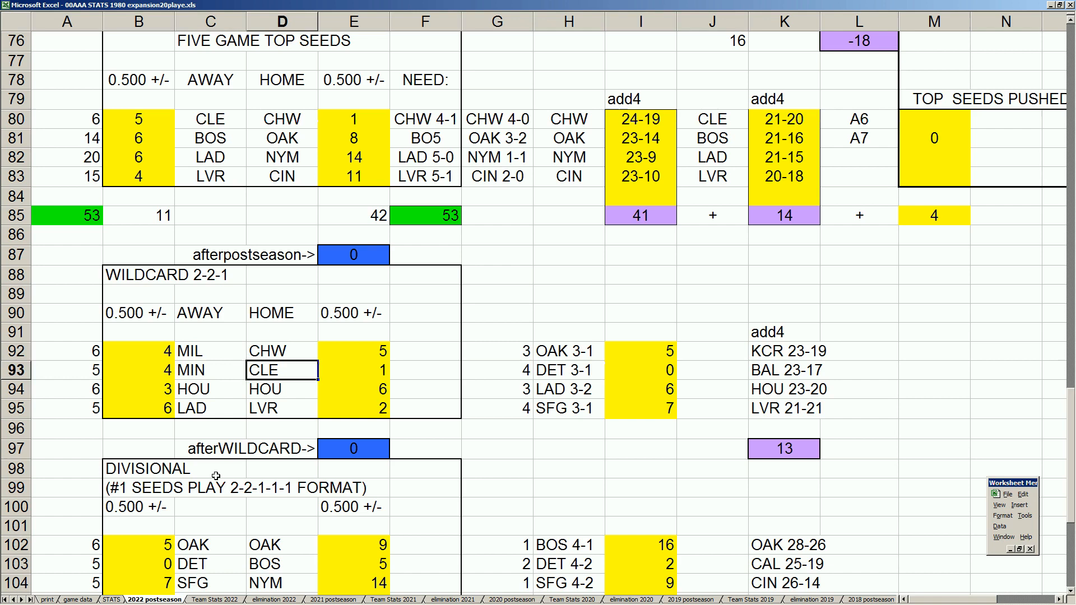
pyautogui.click(267, 350)
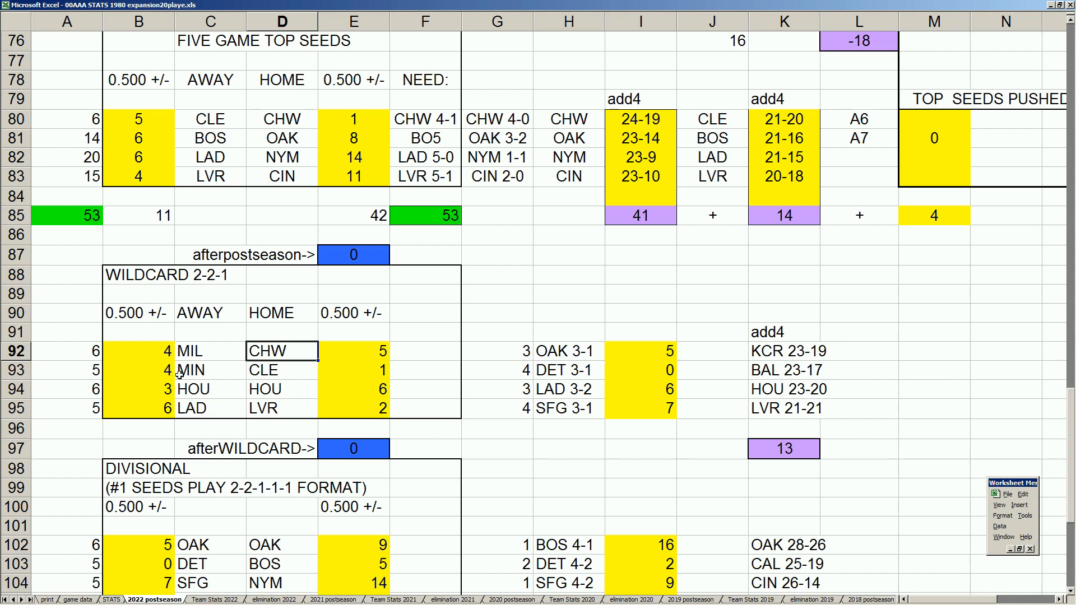
pyautogui.moveTo(207, 350)
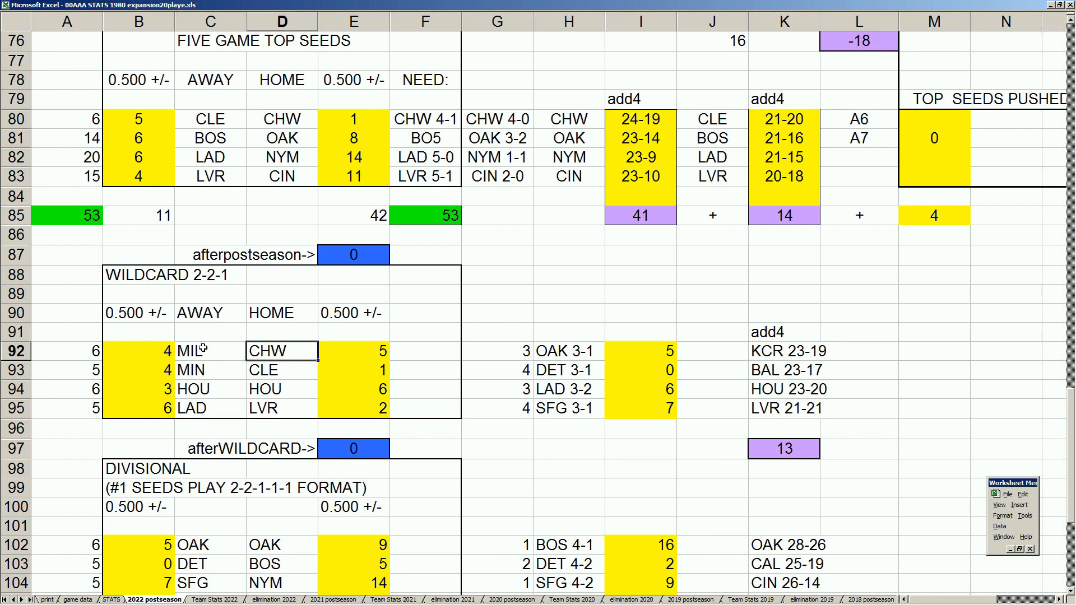
pyautogui.moveTo(211, 384)
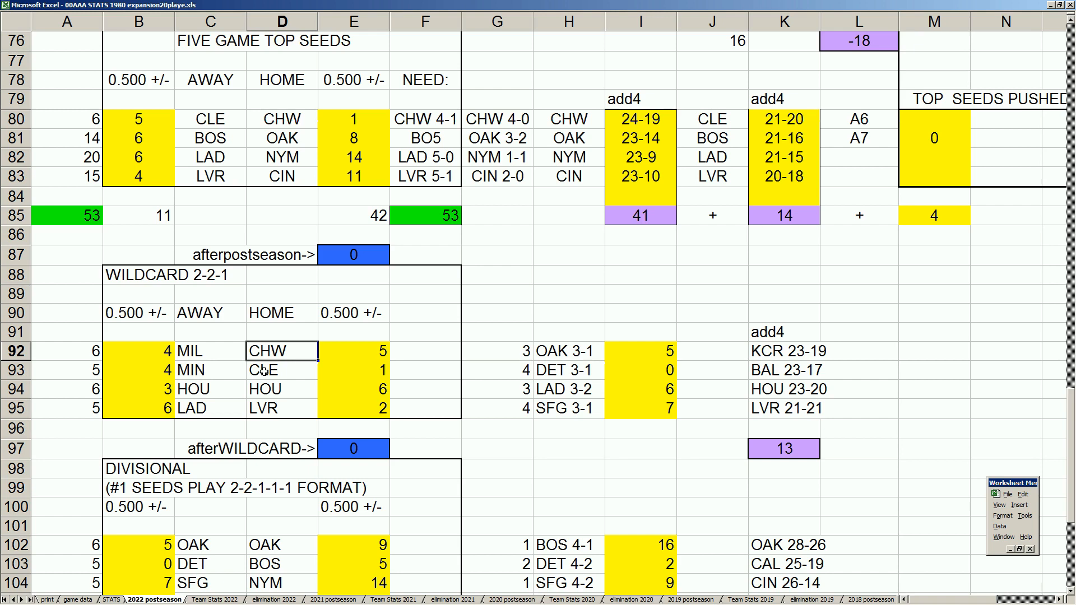
pyautogui.click(282, 370)
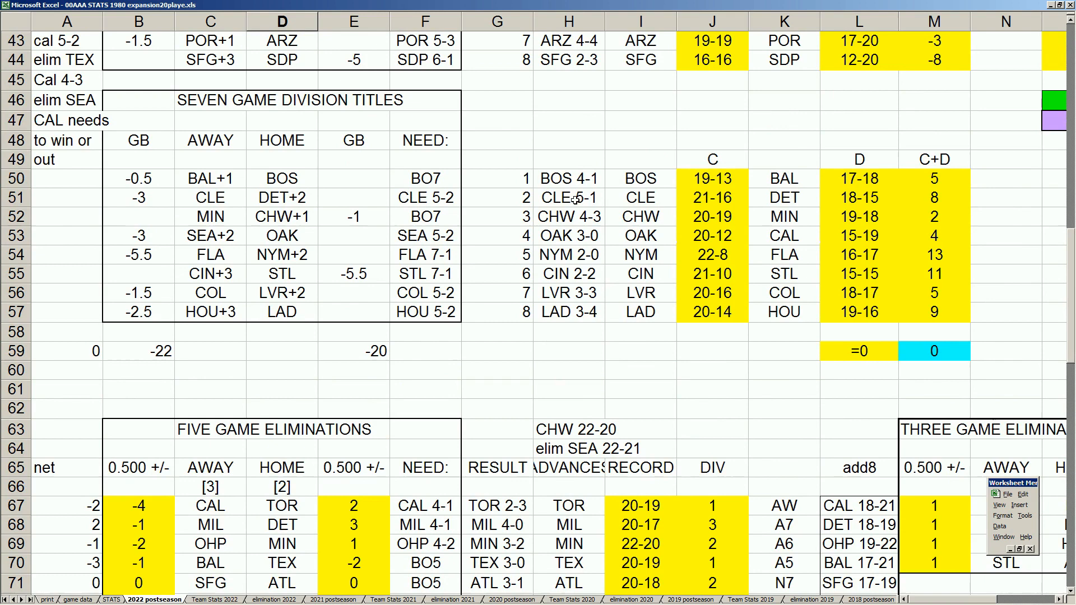
pyautogui.scroll(-3)
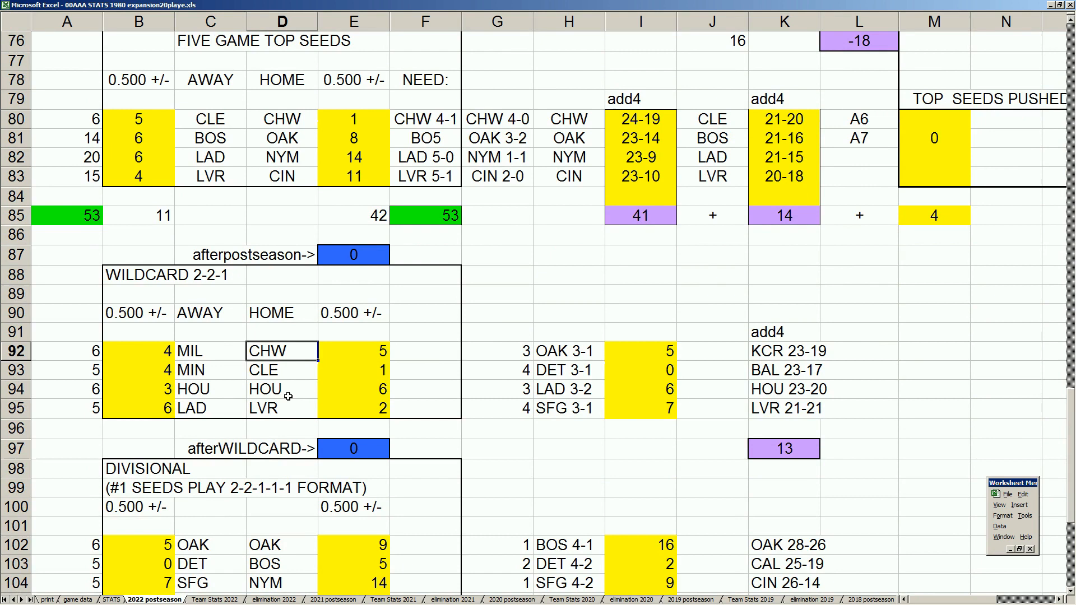
pyautogui.moveTo(169, 351)
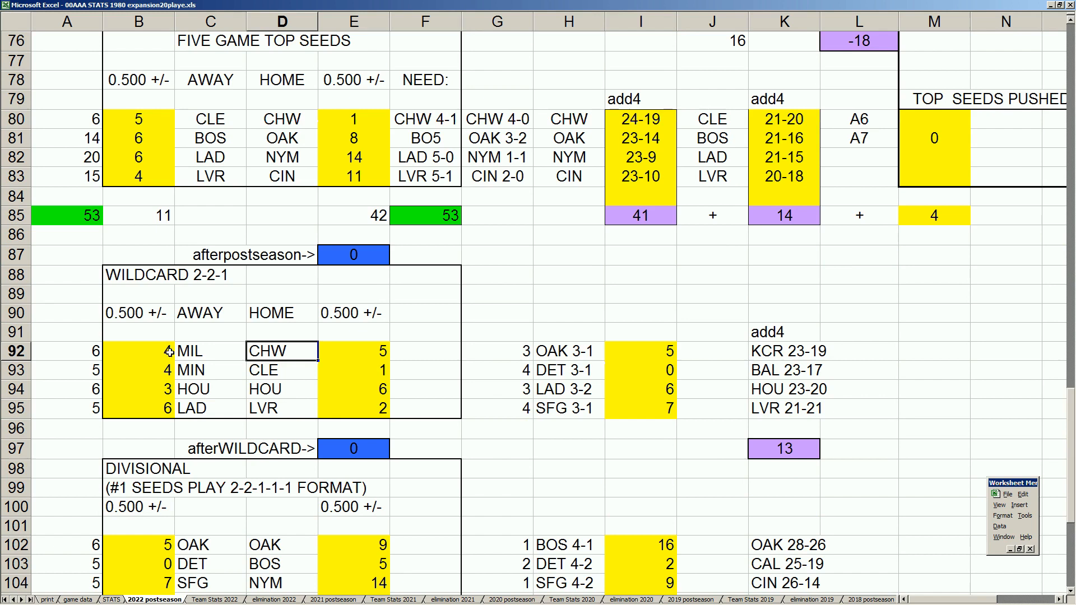
pyautogui.click(202, 370)
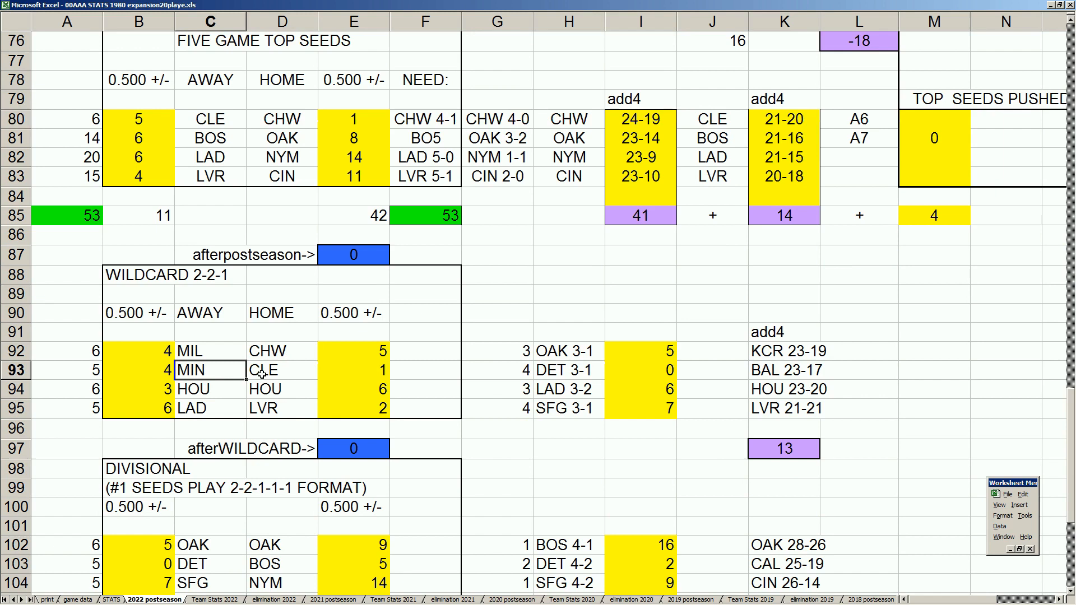
# Step: Make ATL the away team at HOU in the wildcard bracket, then select the BOS divisional score
pyautogui.click(273, 370)
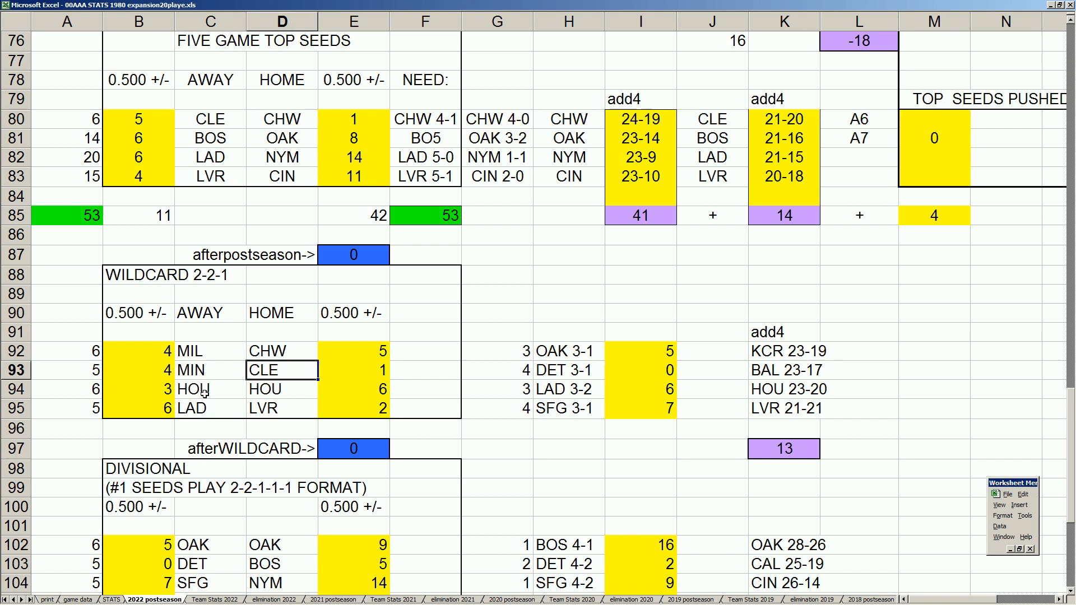
pyautogui.write('ATL')
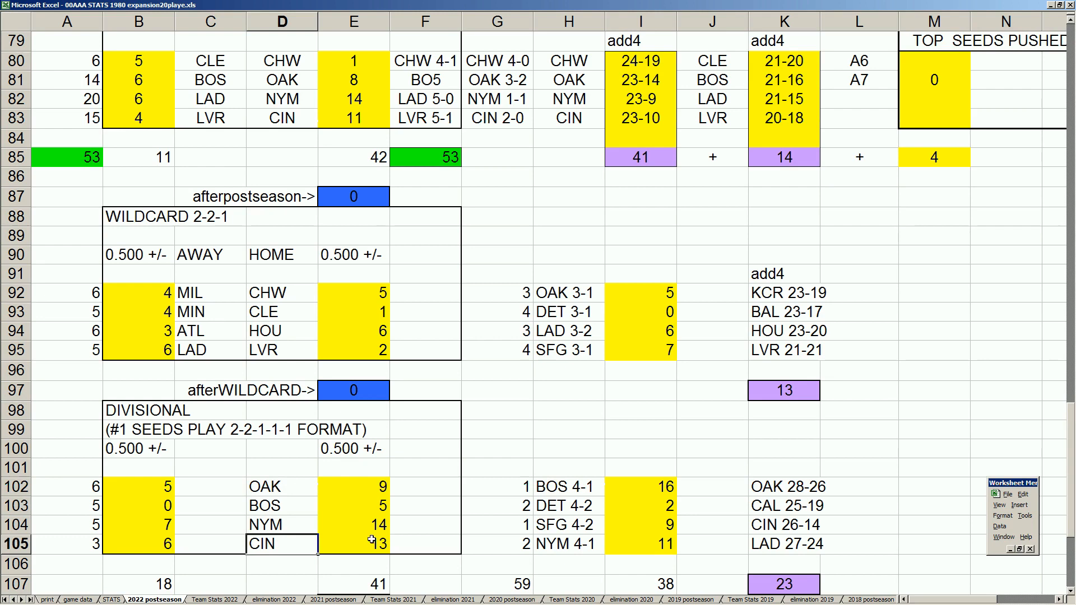
pyautogui.click(353, 505)
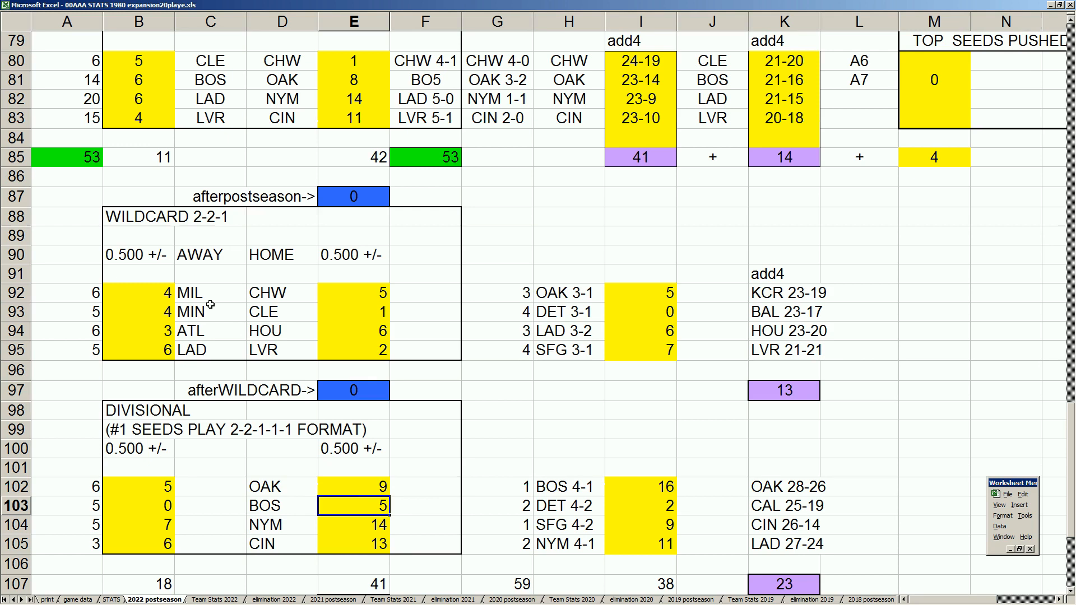
pyautogui.click(282, 449)
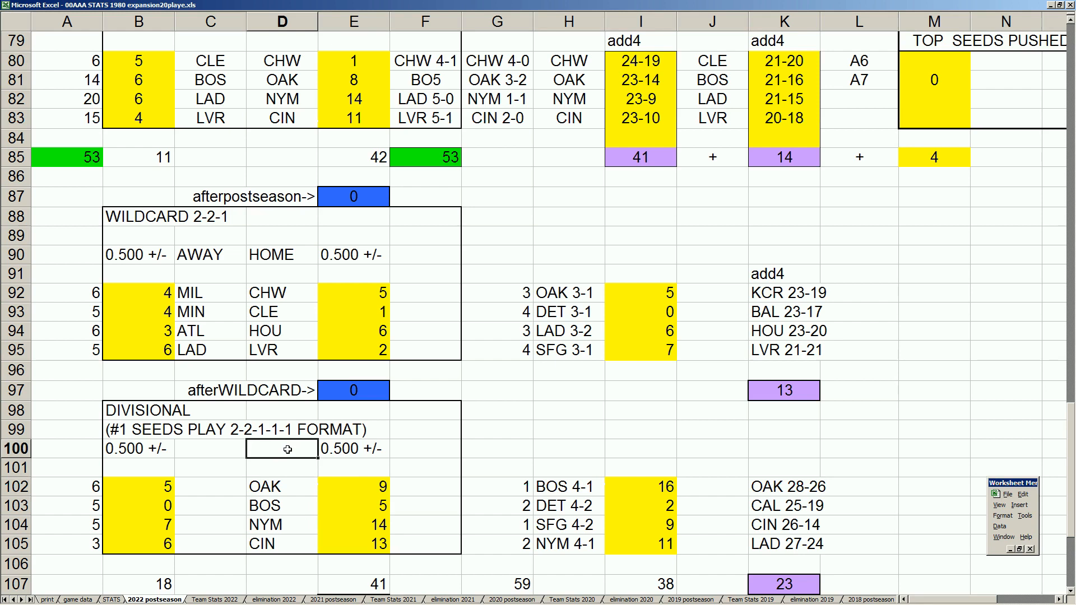